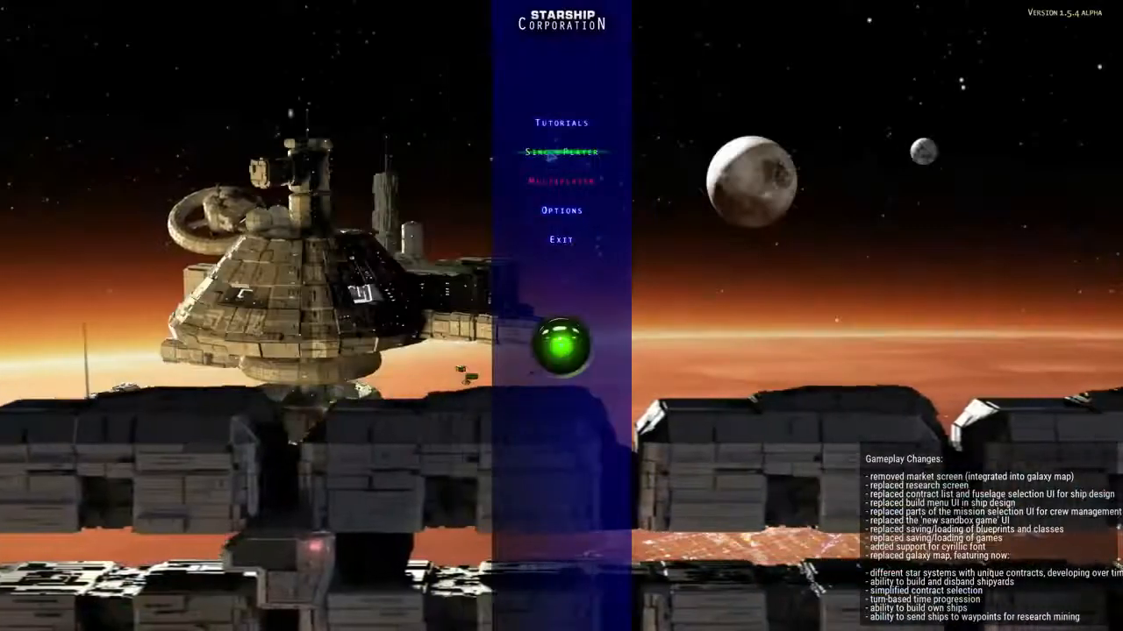
# Start a sandbox game for SpaceX Corp. with 500,000 mBTC funds, 100,000 credit, Normal auto-resolve
pyautogui.click(560, 152)
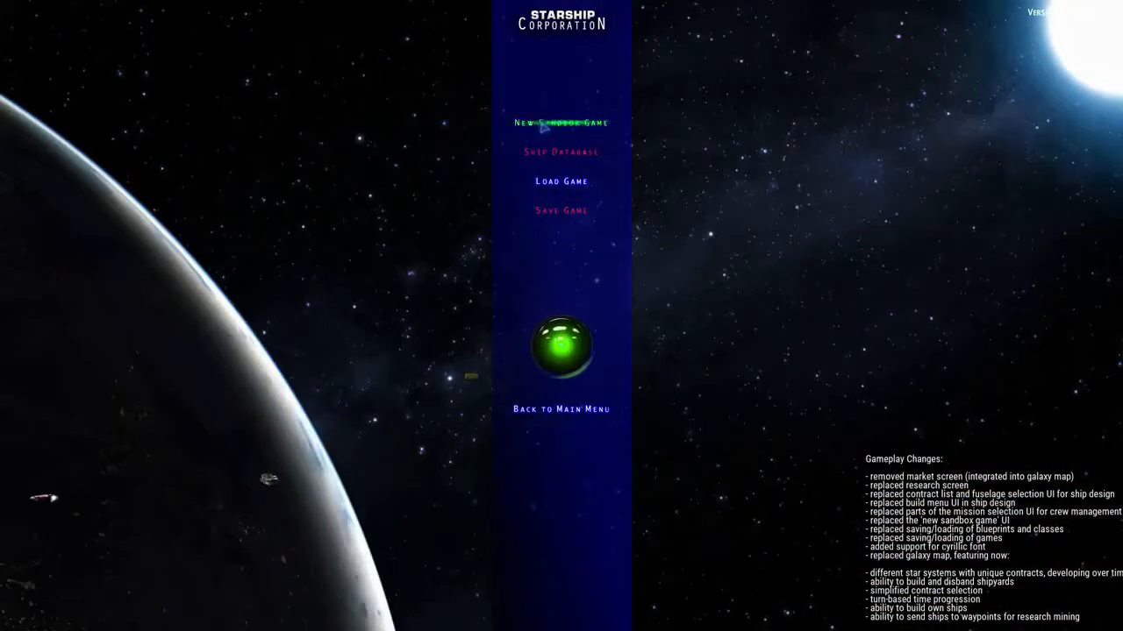
pyautogui.click(561, 123)
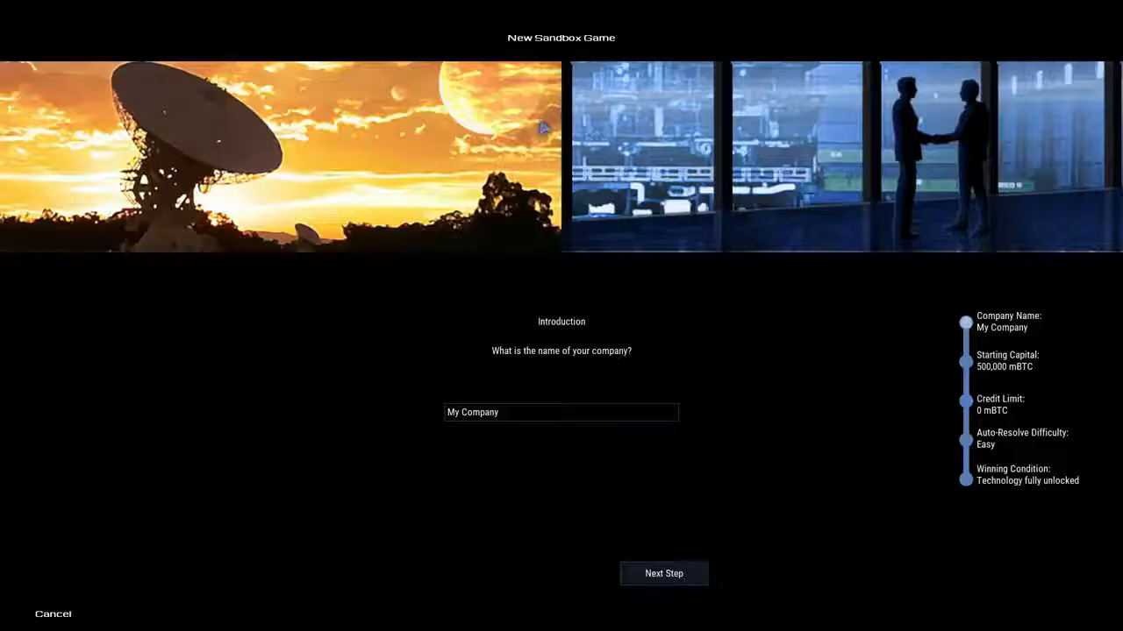
pyautogui.write('SpaceX Cor')
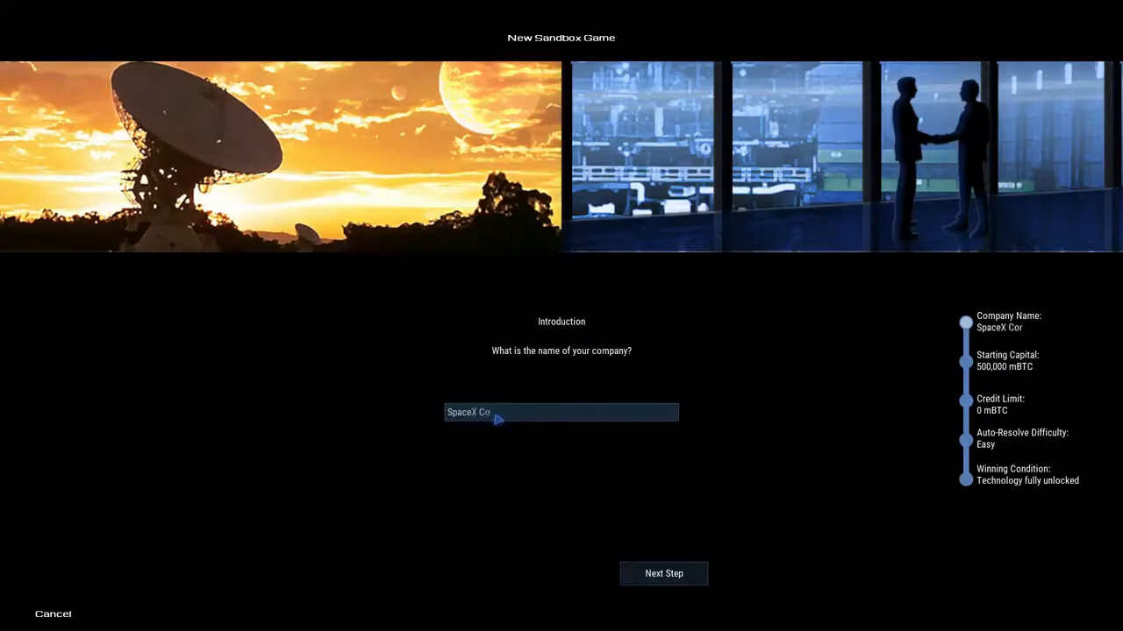
pyautogui.click(664, 574)
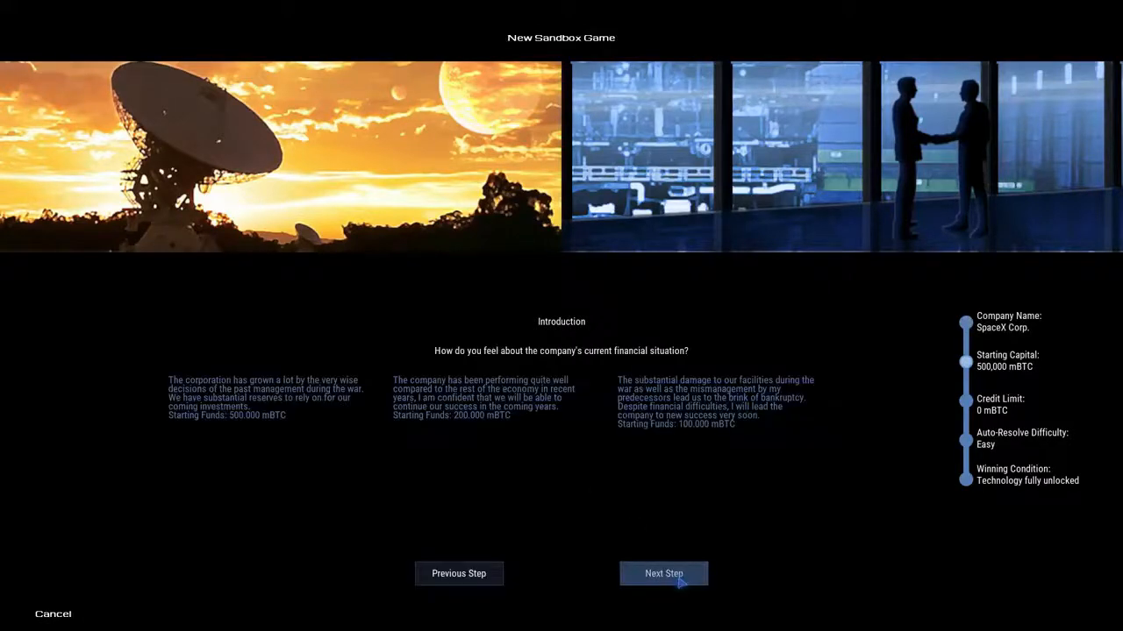
pyautogui.click(663, 573)
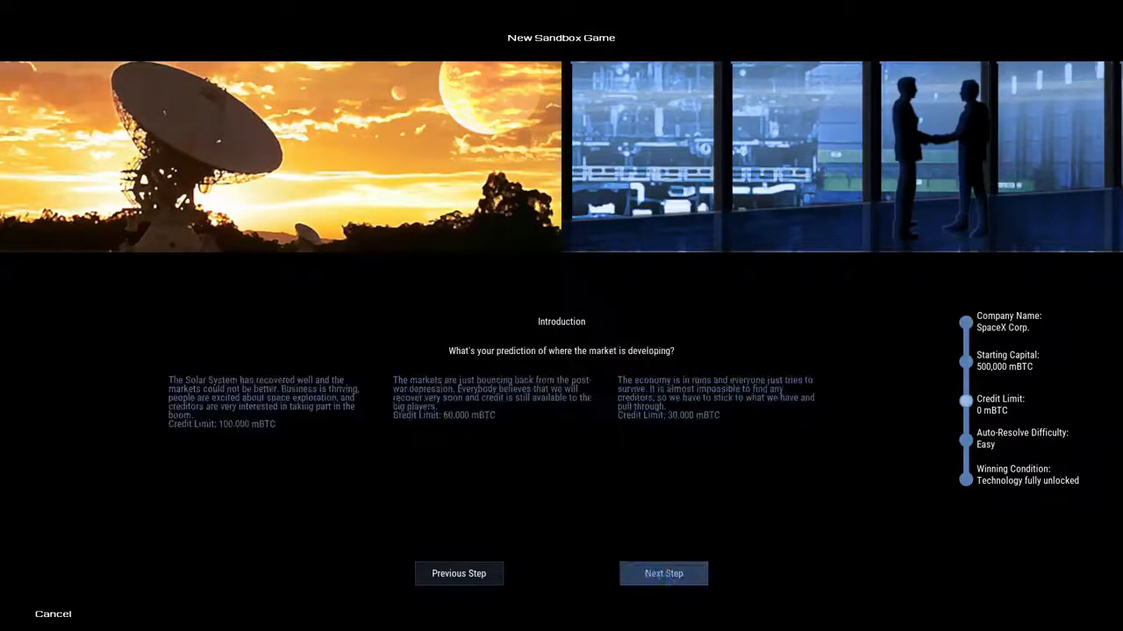
pyautogui.click(663, 572)
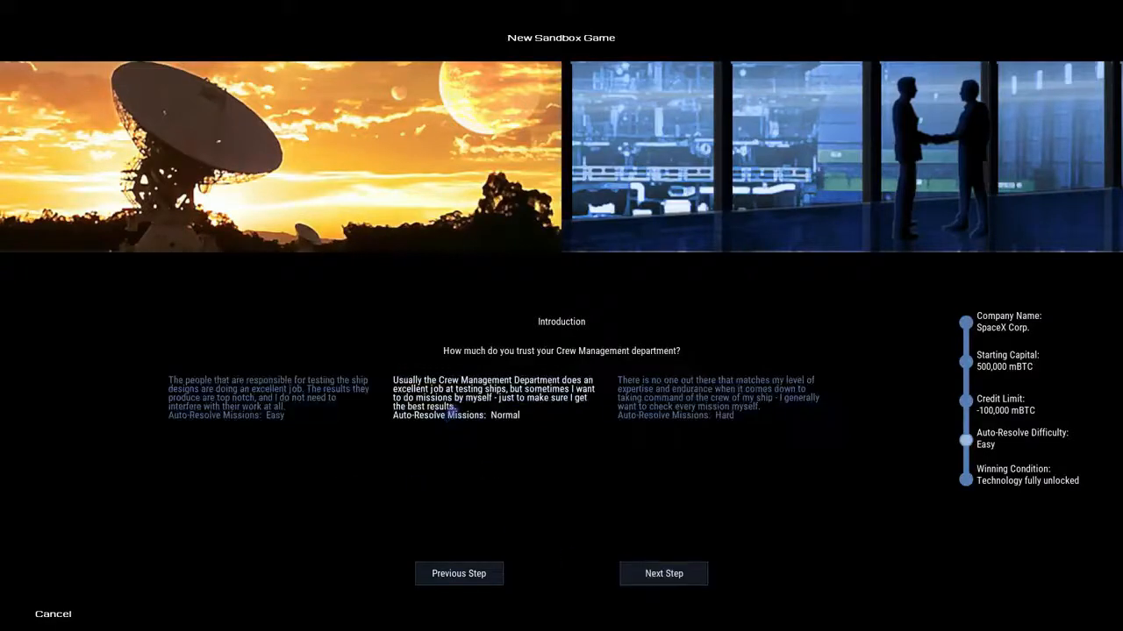
pyautogui.click(663, 573)
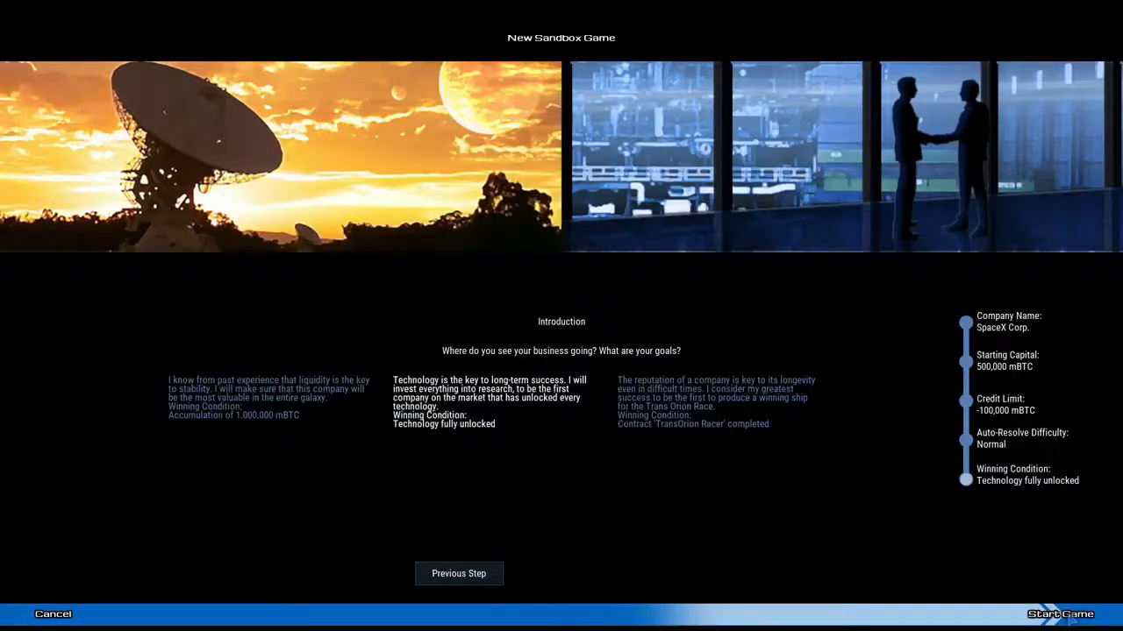
pyautogui.click(1059, 614)
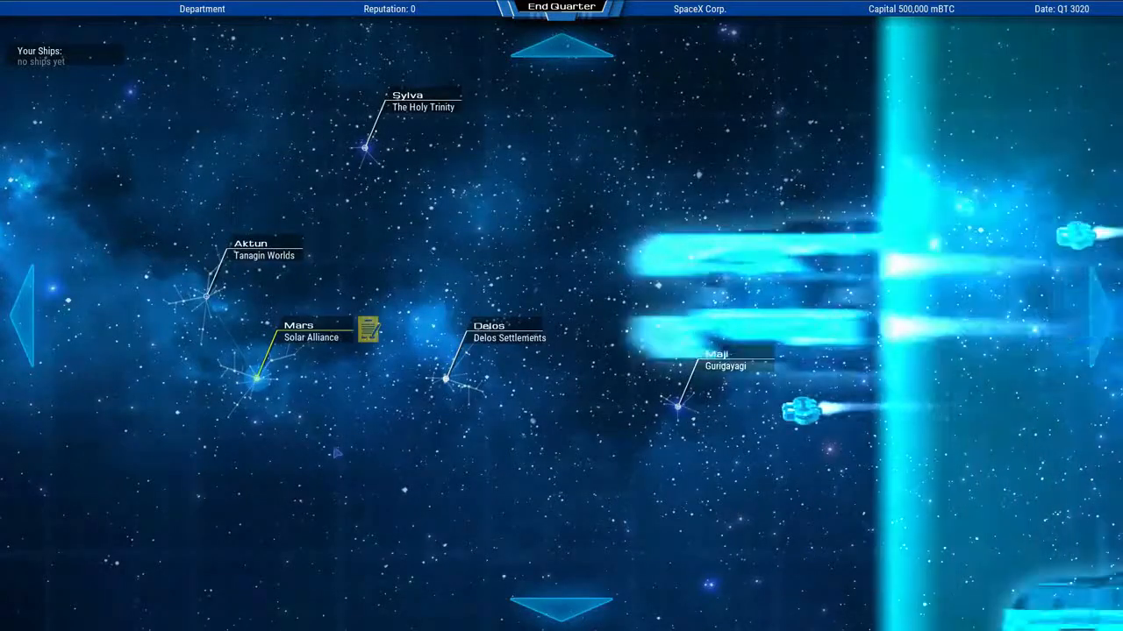
# Dismiss the quarterly reports and advance one quarter on the galaxy map
pyautogui.click(561, 9)
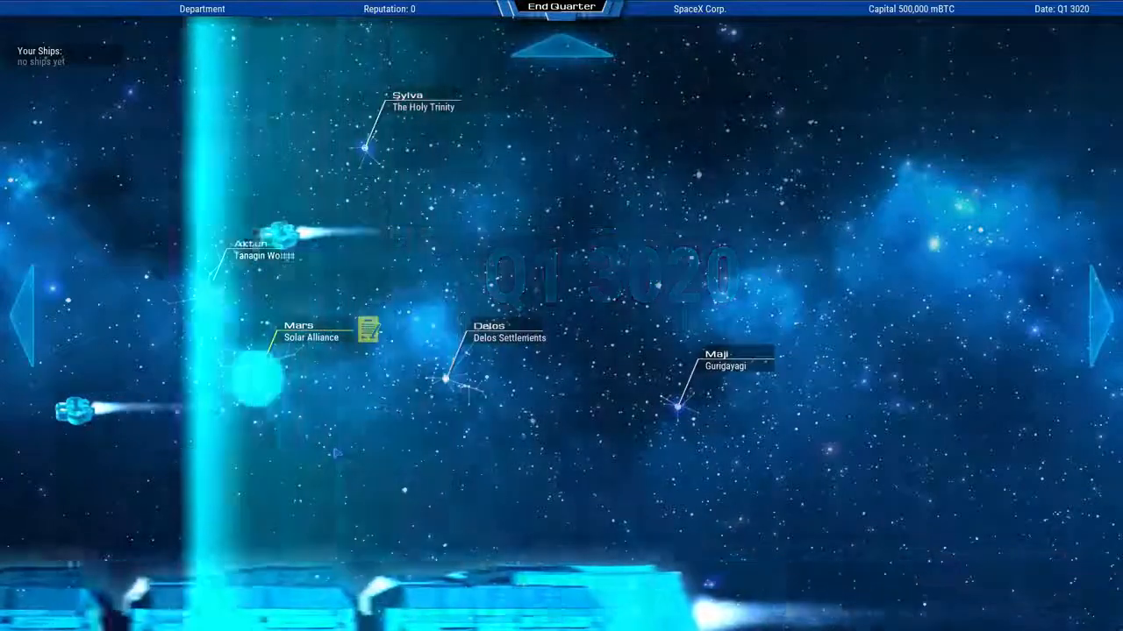
pyautogui.click(560, 7)
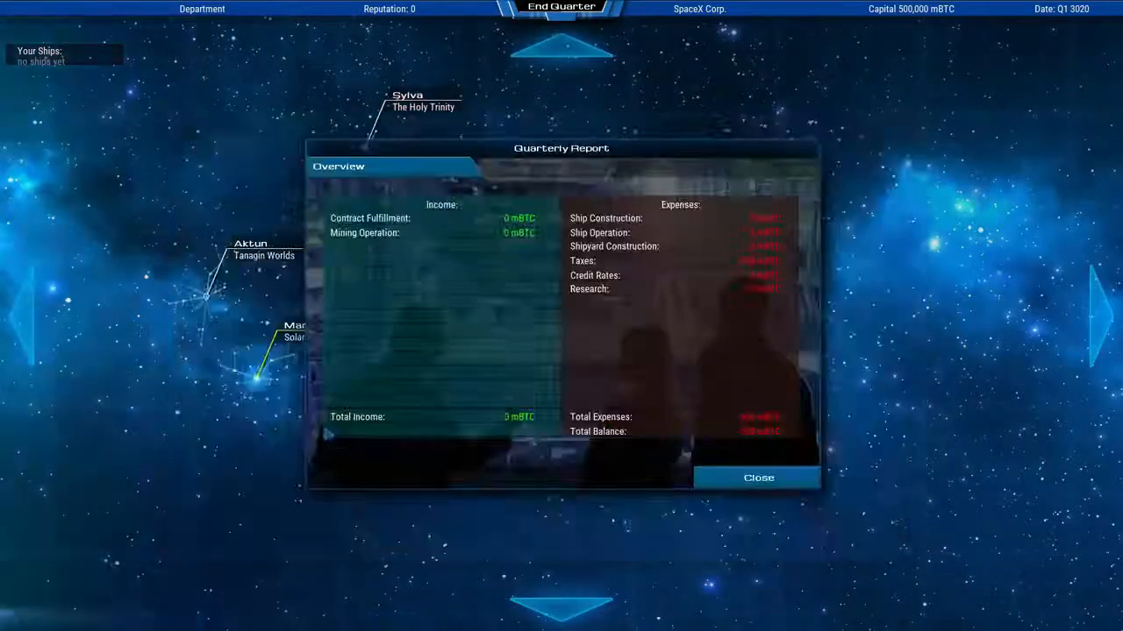
pyautogui.click(758, 478)
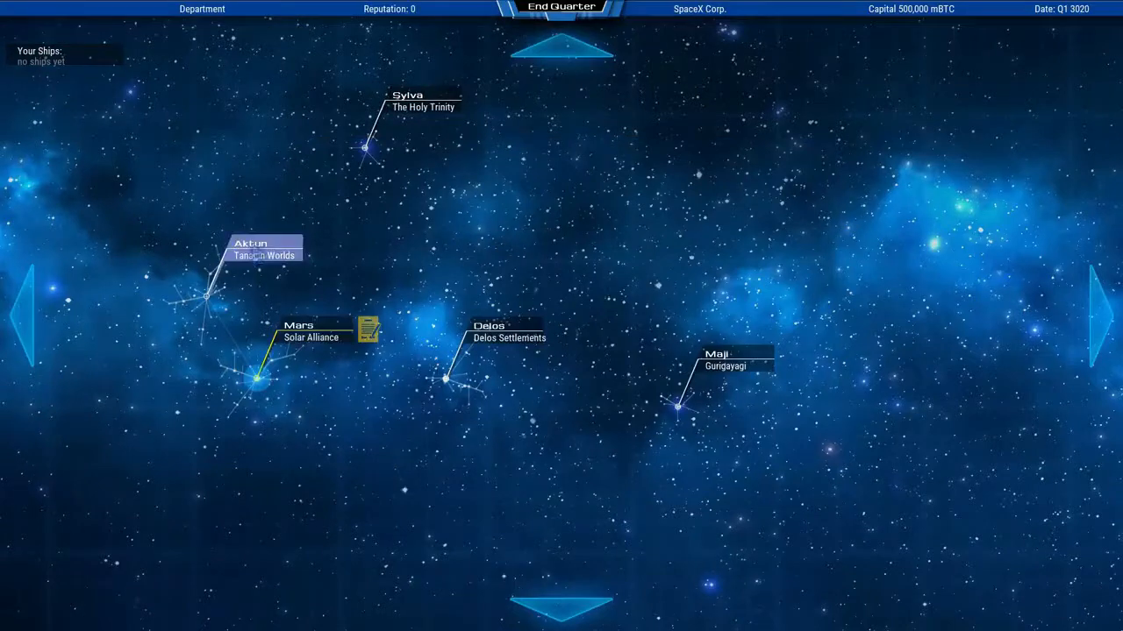
pyautogui.click(263, 249)
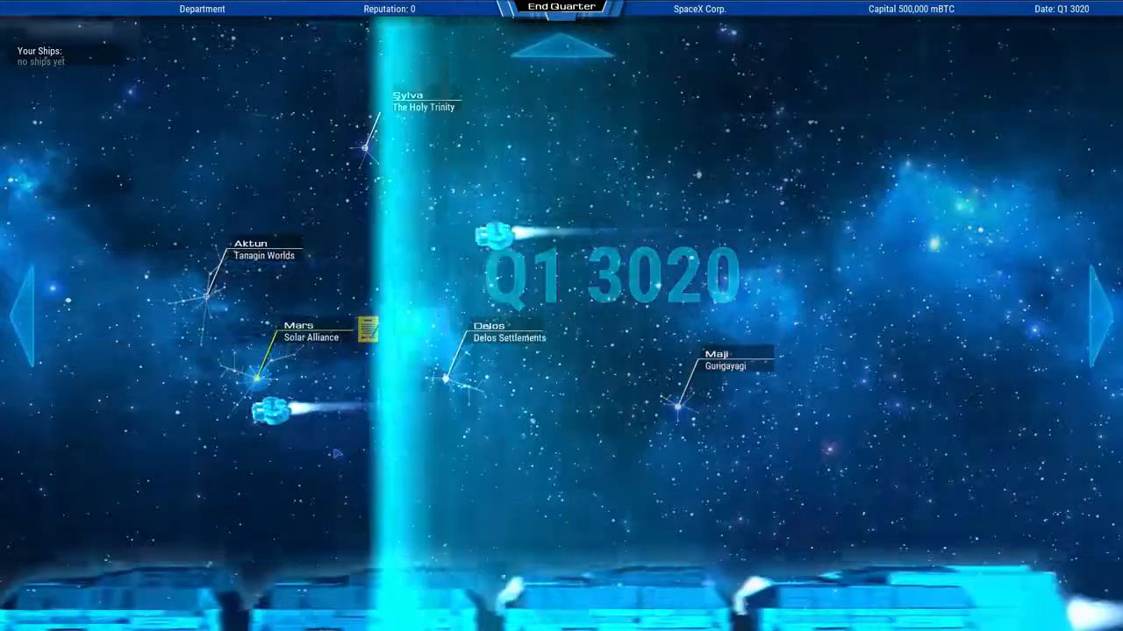
pyautogui.click(561, 7)
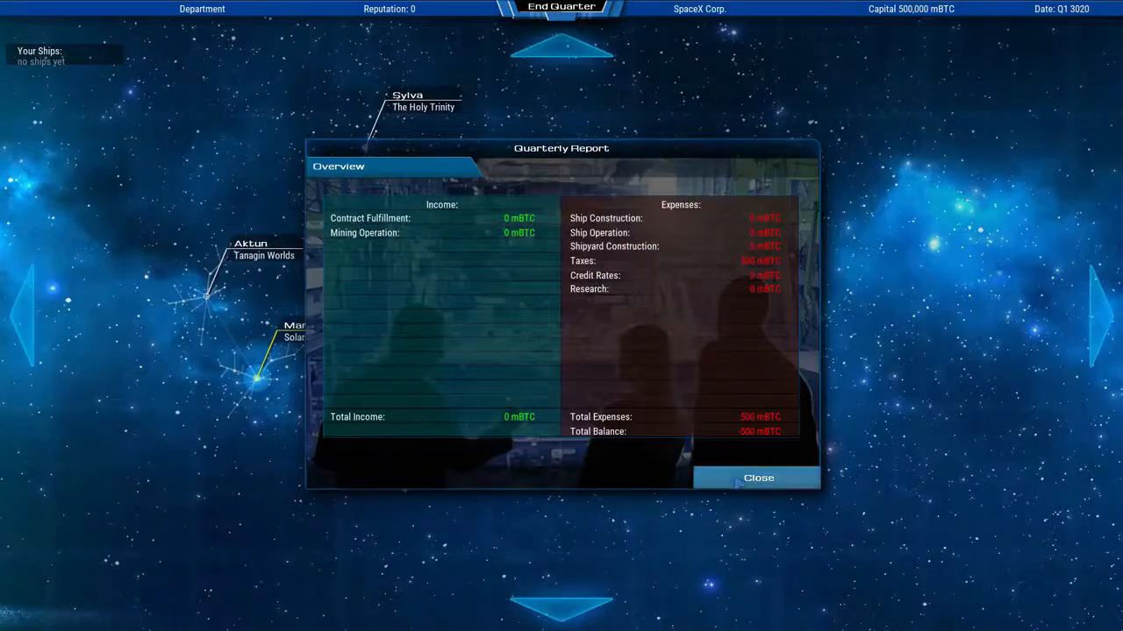
pyautogui.click(758, 478)
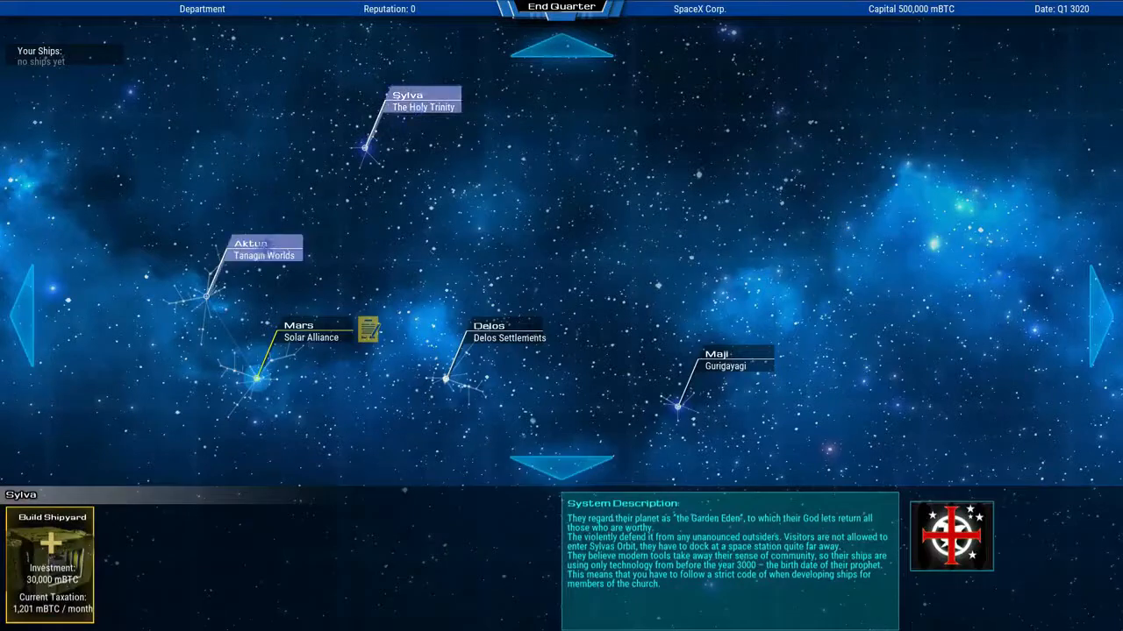
# Show Mars's contracts and expand the Pilot Vessel contract's design choices
pyautogui.click(299, 326)
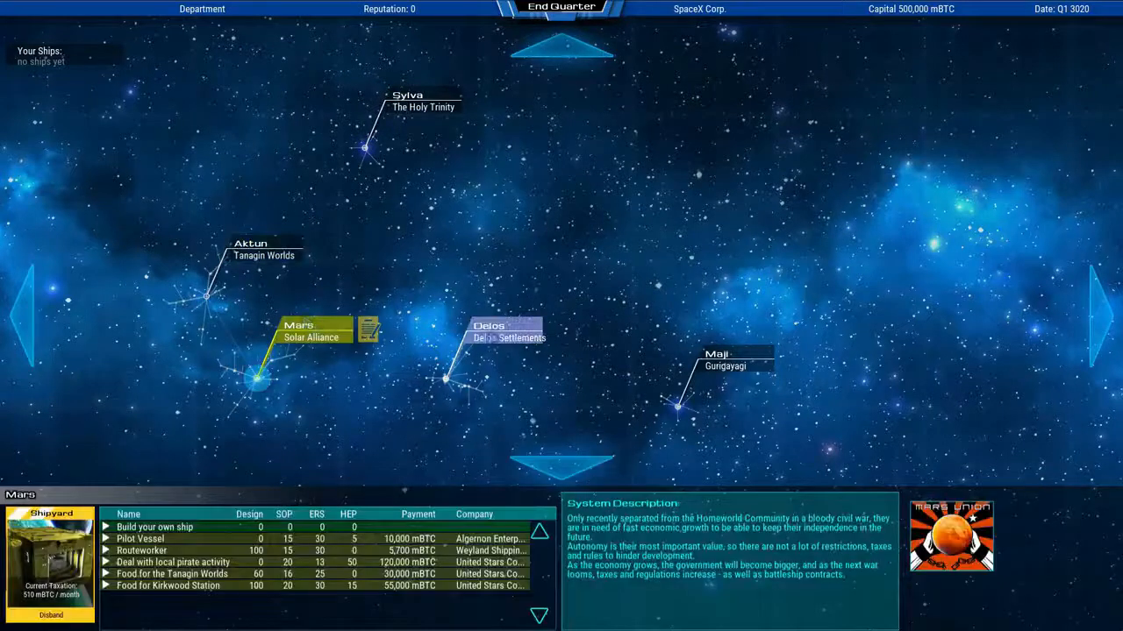
pyautogui.click(678, 405)
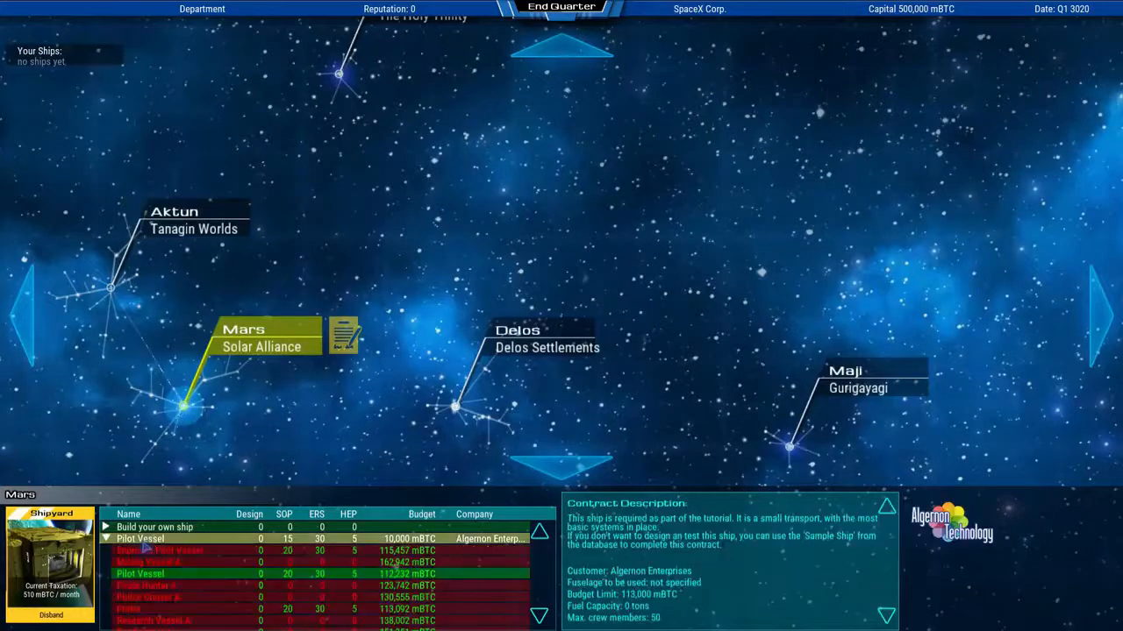
pyautogui.scroll(-3)
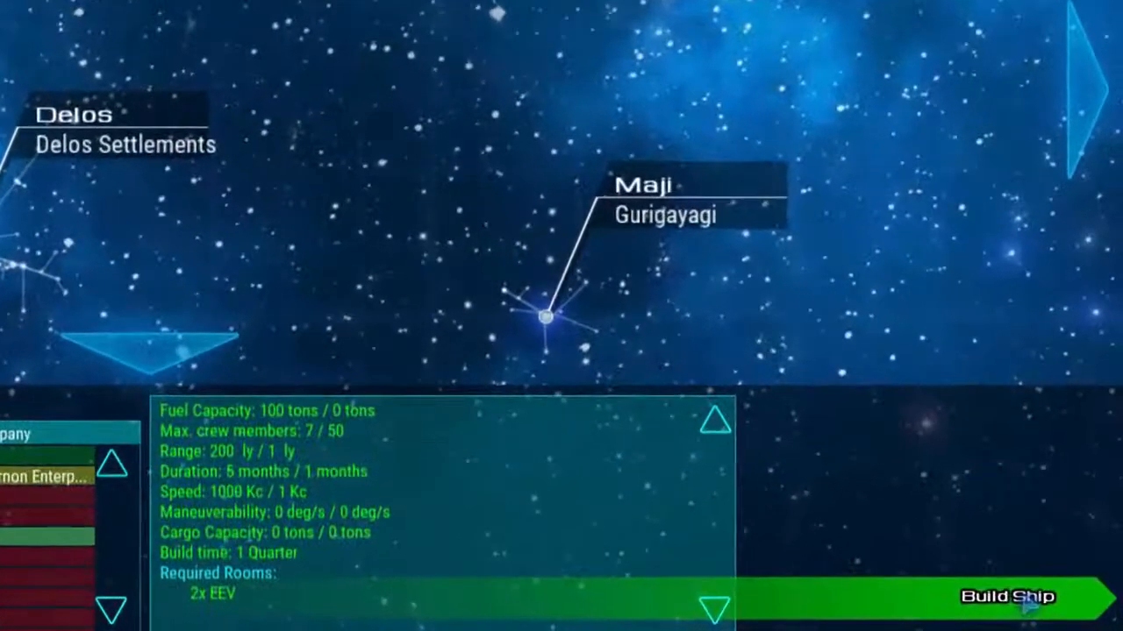
# Build and deliver the Pilot Vessel, then dismiss the quarterly report
pyautogui.click(1007, 597)
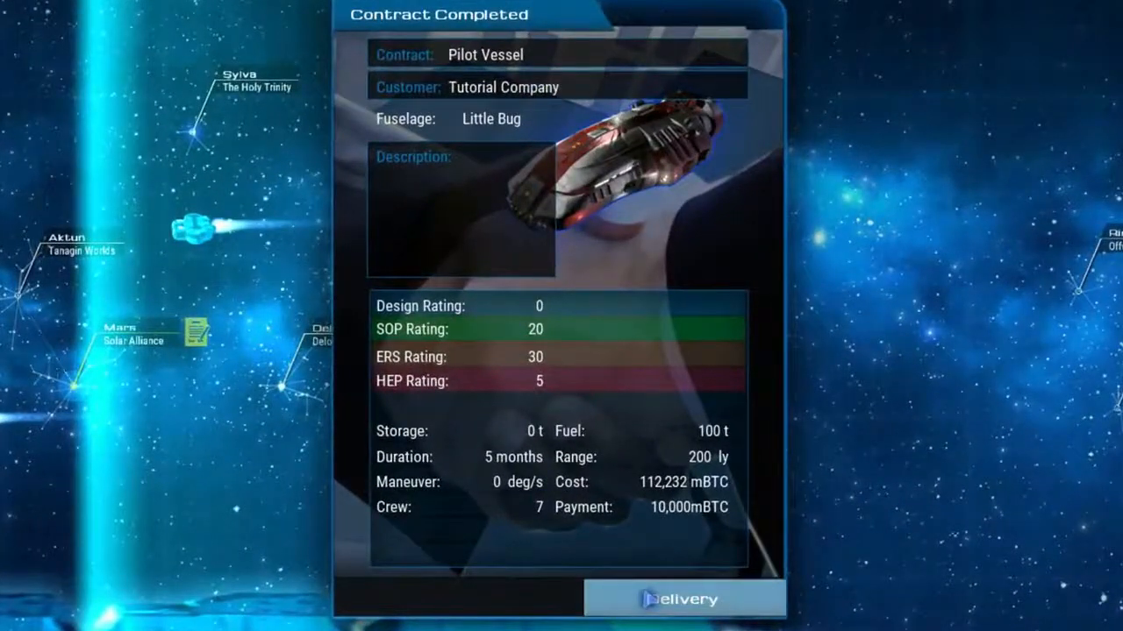
pyautogui.click(685, 599)
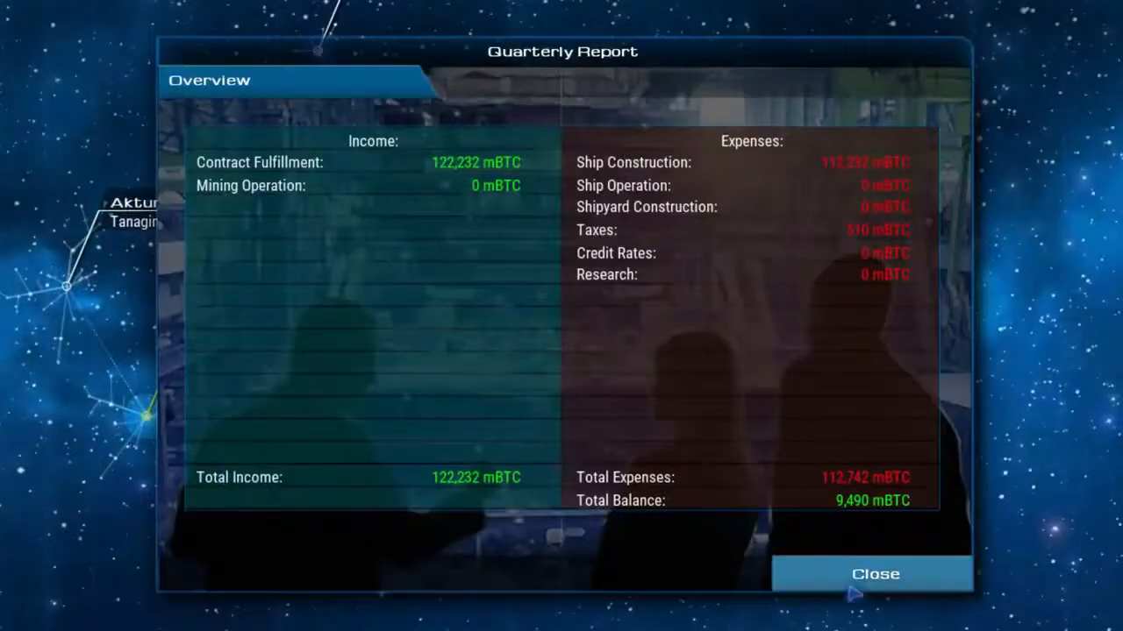
pyautogui.click(874, 574)
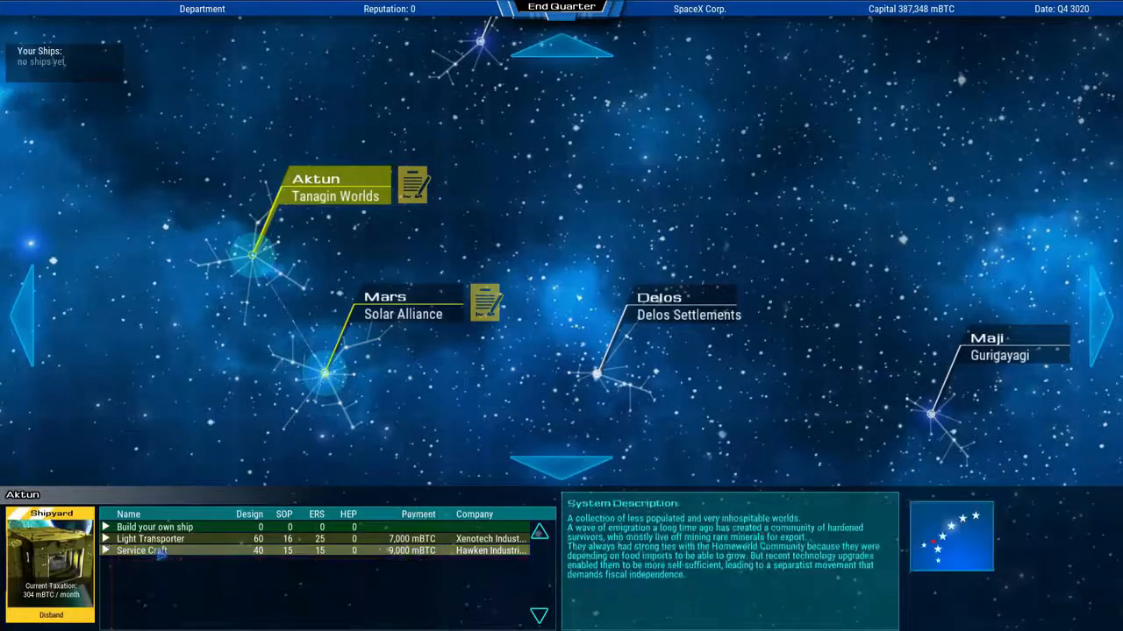
# Build Probe ships from own-ship designs at Aktun and Mars, then end the quarter
pyautogui.click(105, 527)
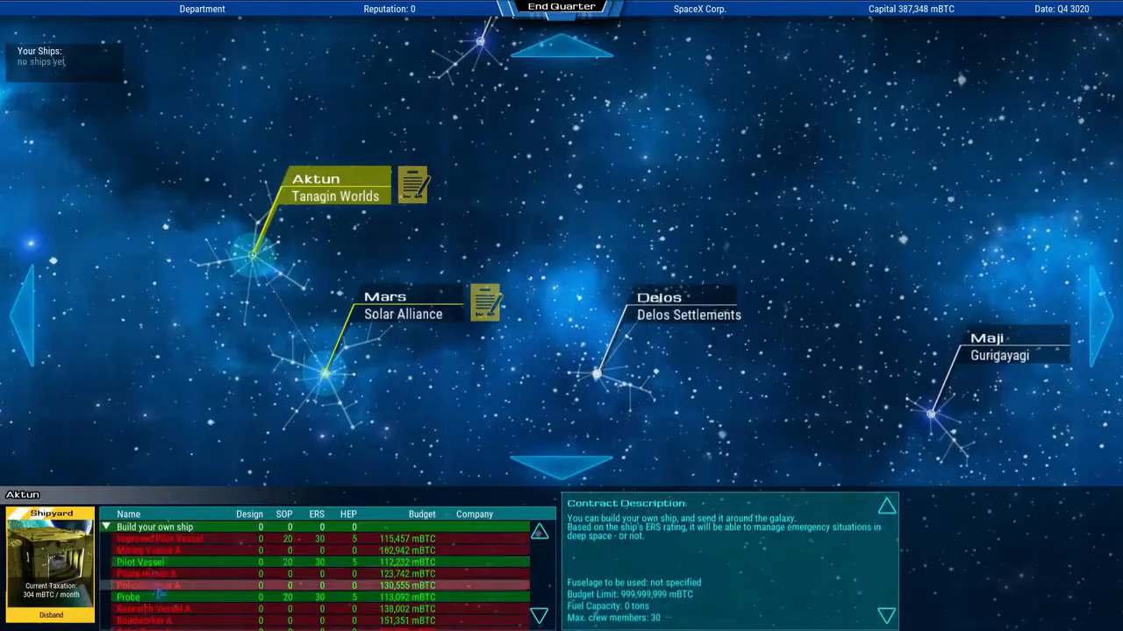
pyautogui.click(1054, 607)
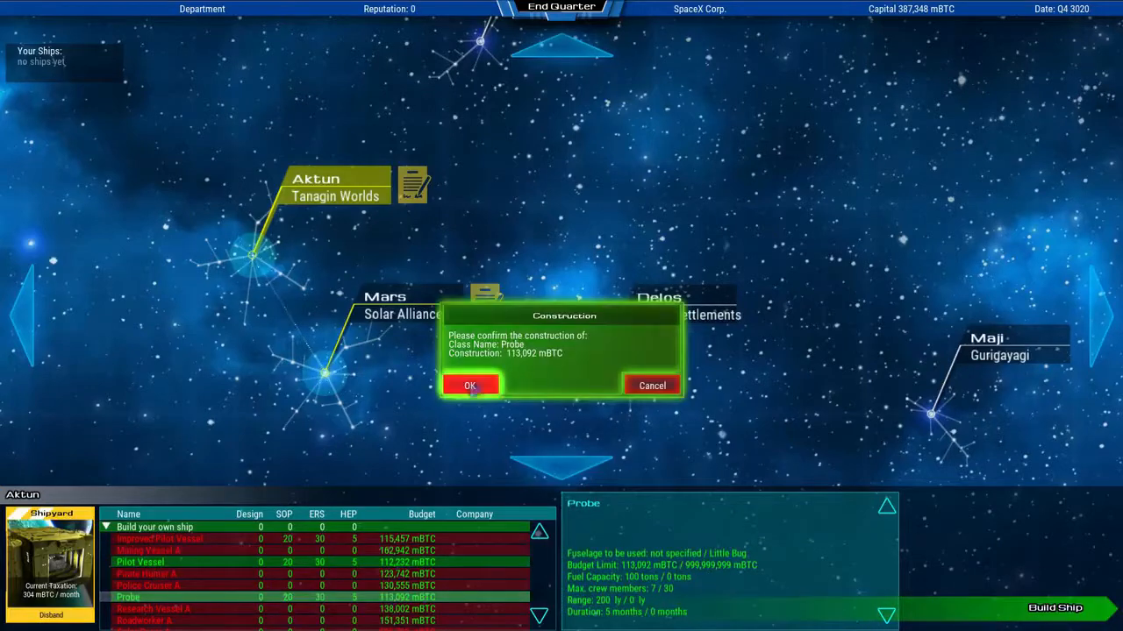
pyautogui.click(469, 386)
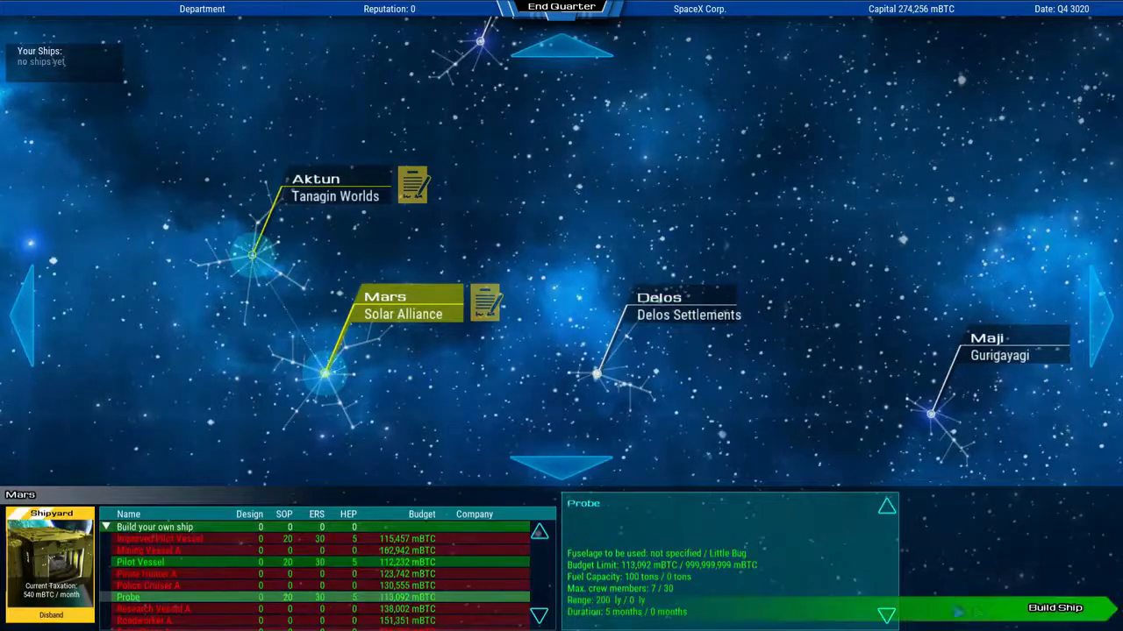
pyautogui.click(1054, 607)
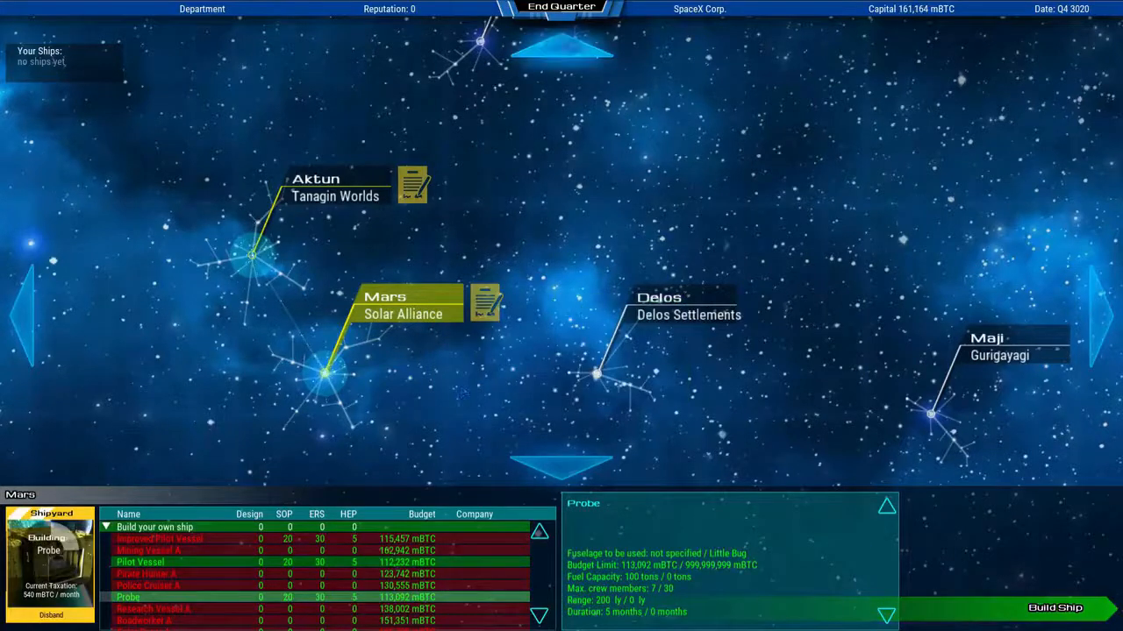
pyautogui.click(560, 8)
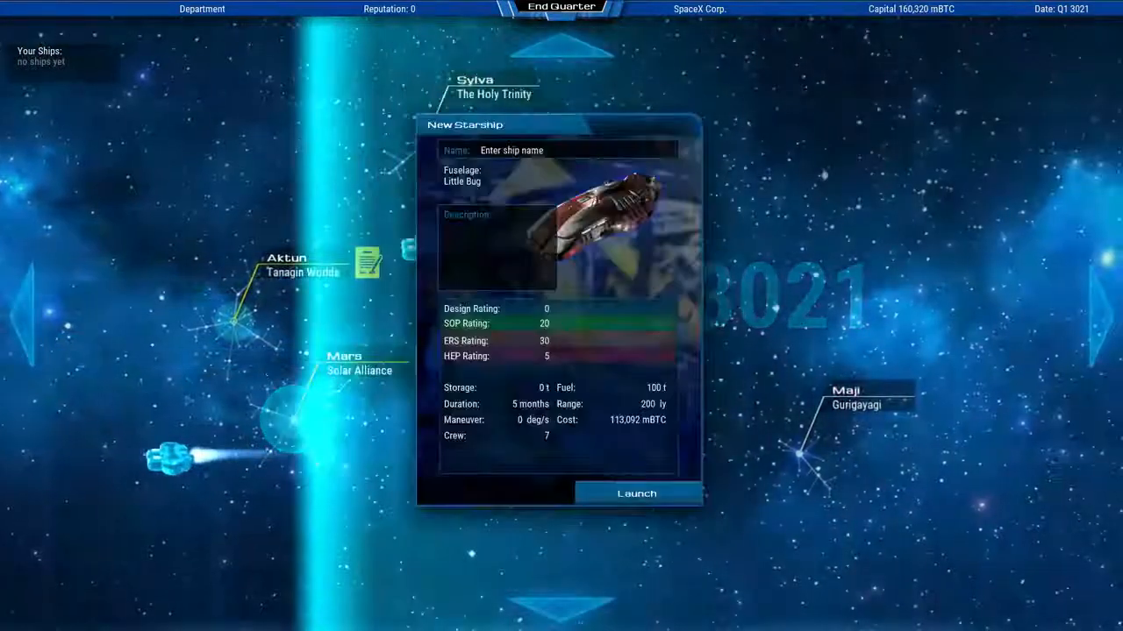
# Name the new starships 'Probe 1' and 'Probe 2' and launch each
pyautogui.write('Probe 1')
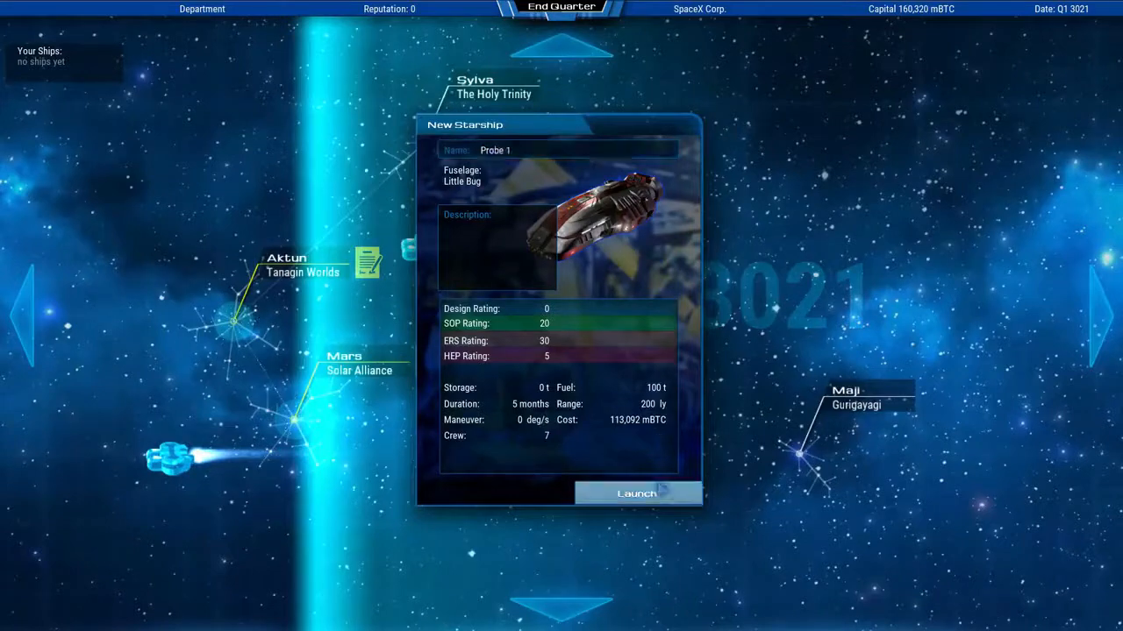
pyautogui.click(637, 493)
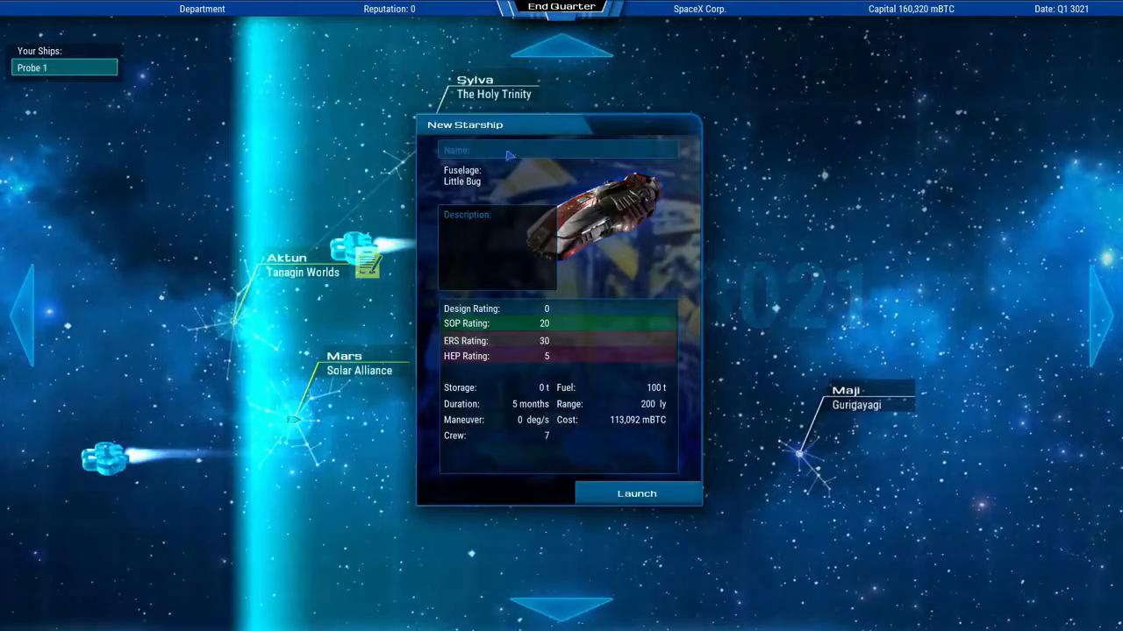
pyautogui.write('Probe 2')
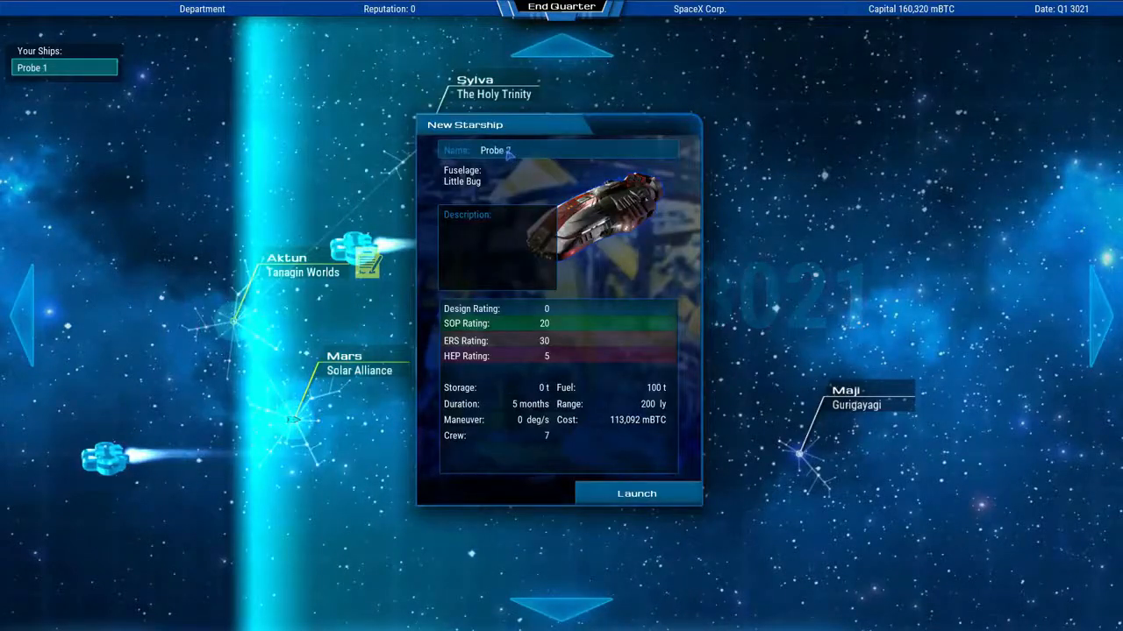
pyautogui.click(635, 493)
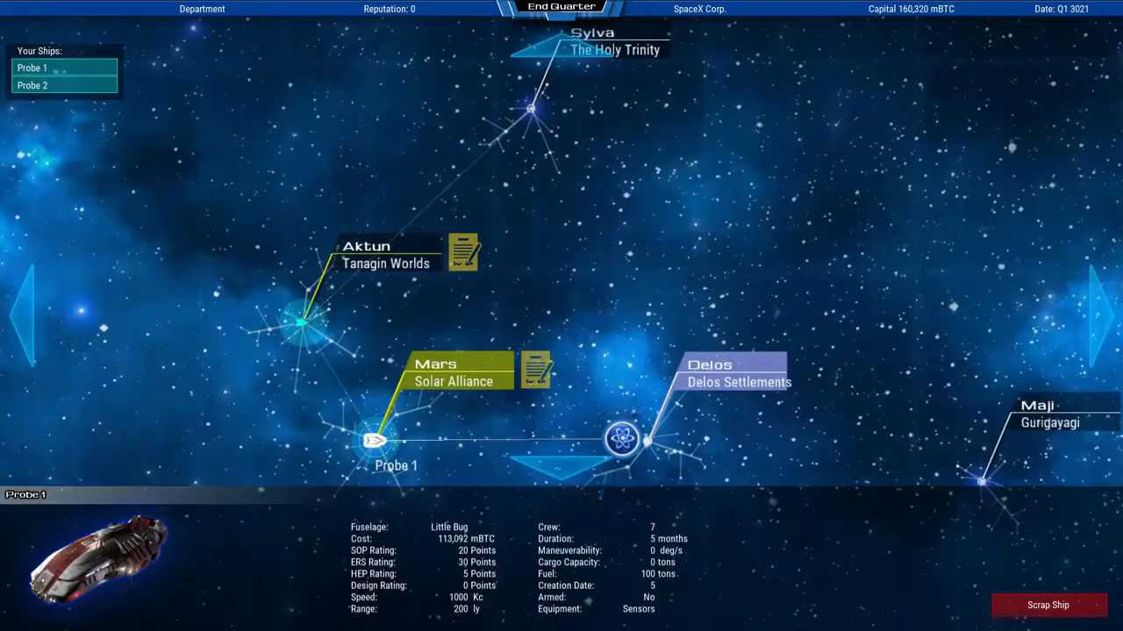
# Inspect Probe 1 and Probe 2 details while ending quarters up to Q3 3021
pyautogui.click(33, 85)
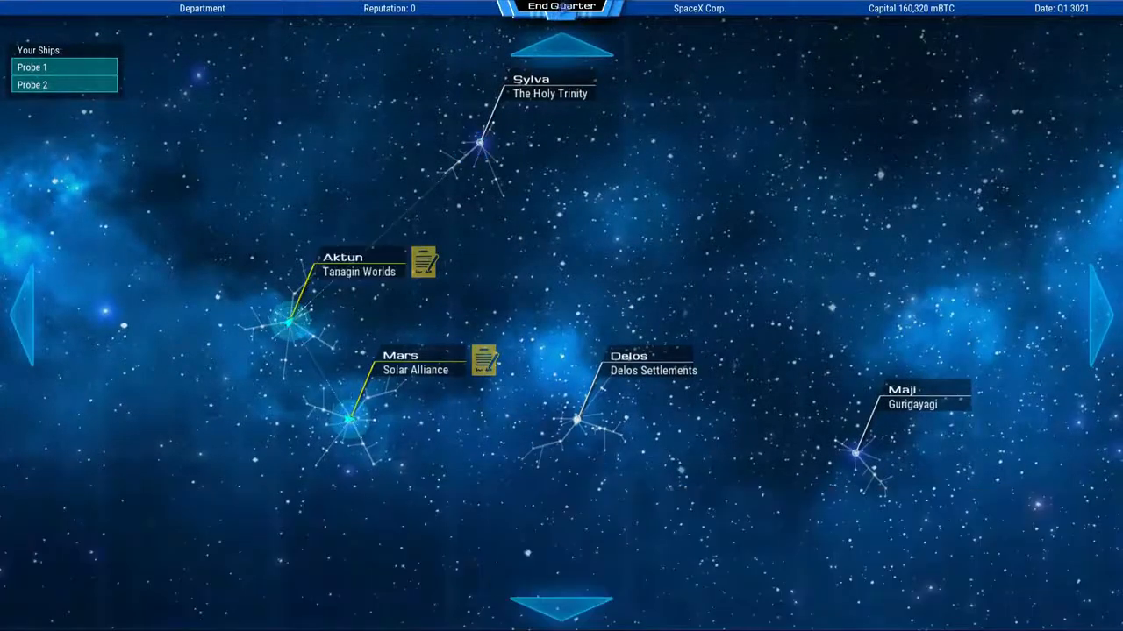
pyautogui.click(561, 8)
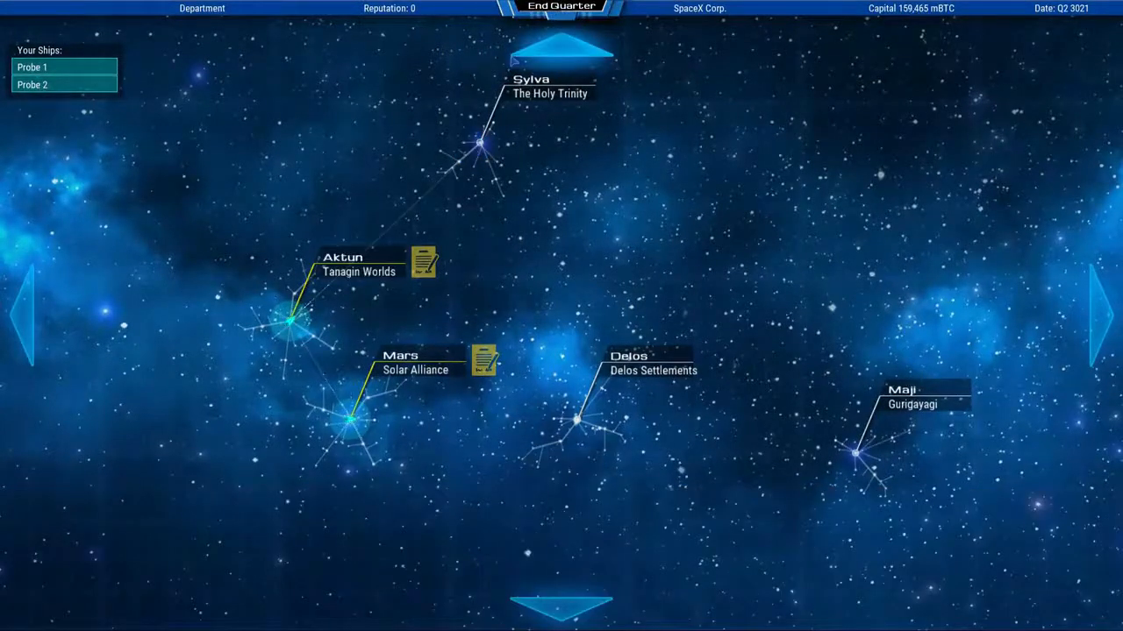
pyautogui.click(561, 7)
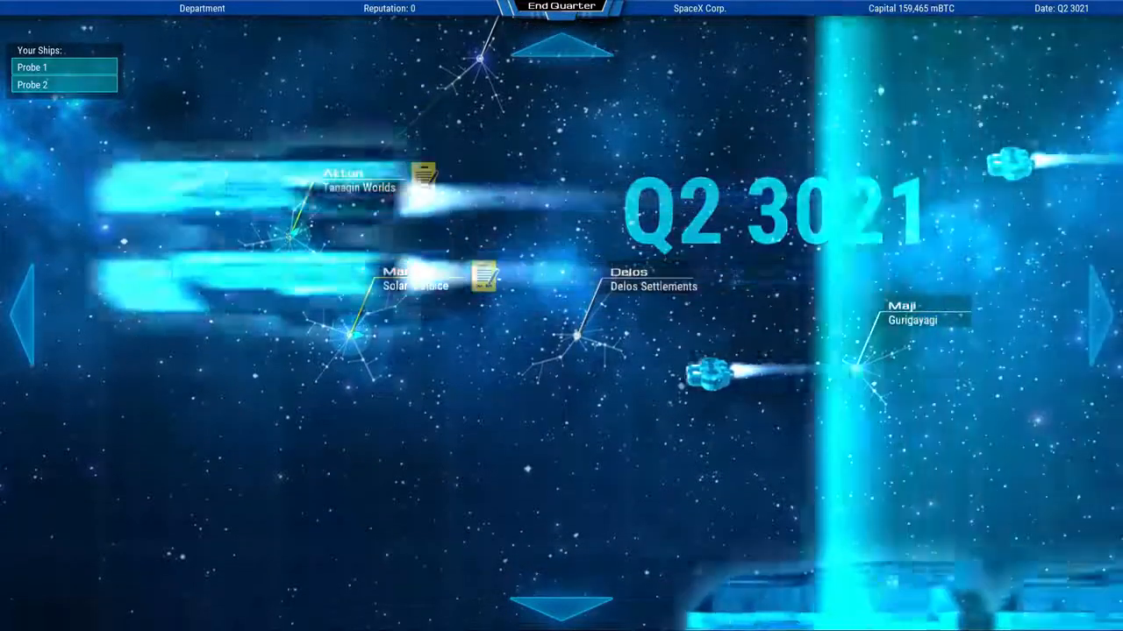
pyautogui.click(561, 7)
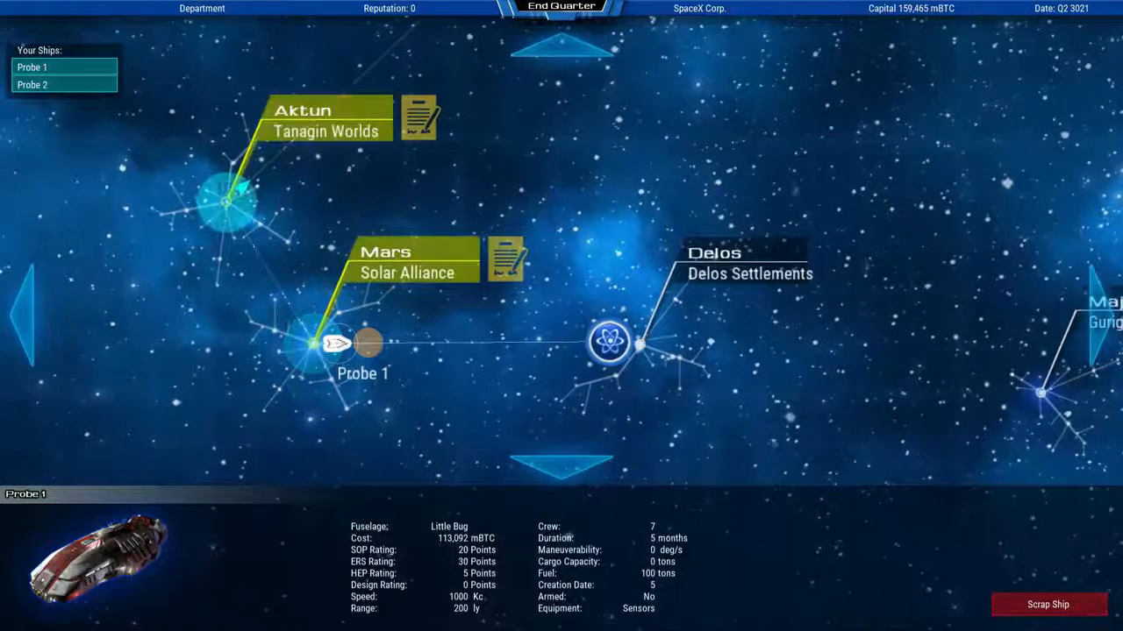
pyautogui.click(32, 85)
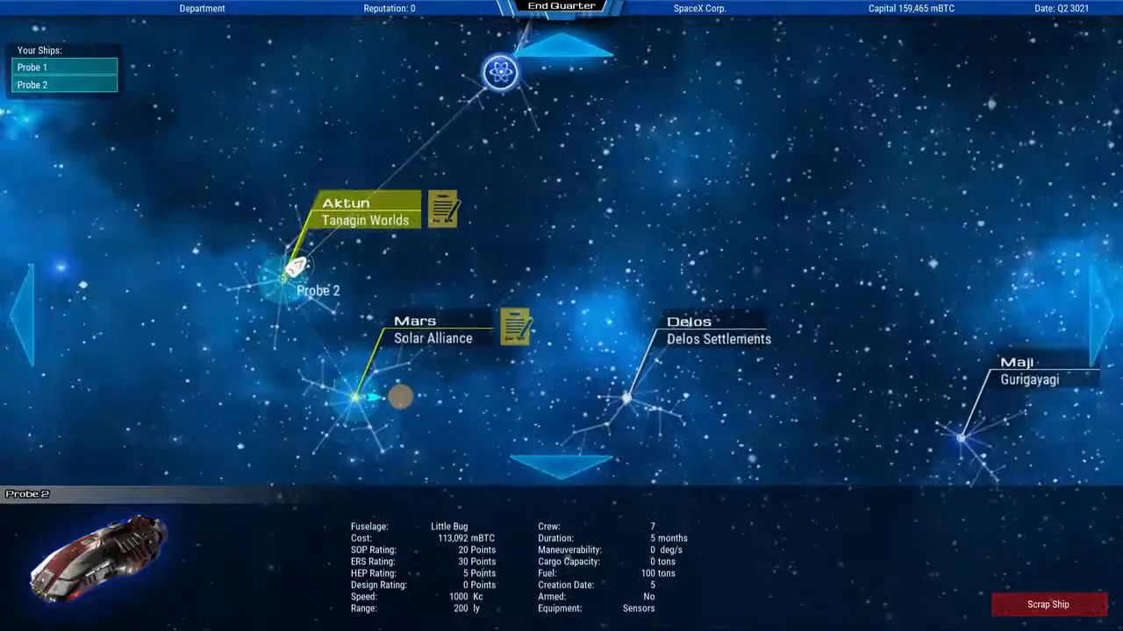
pyautogui.click(560, 7)
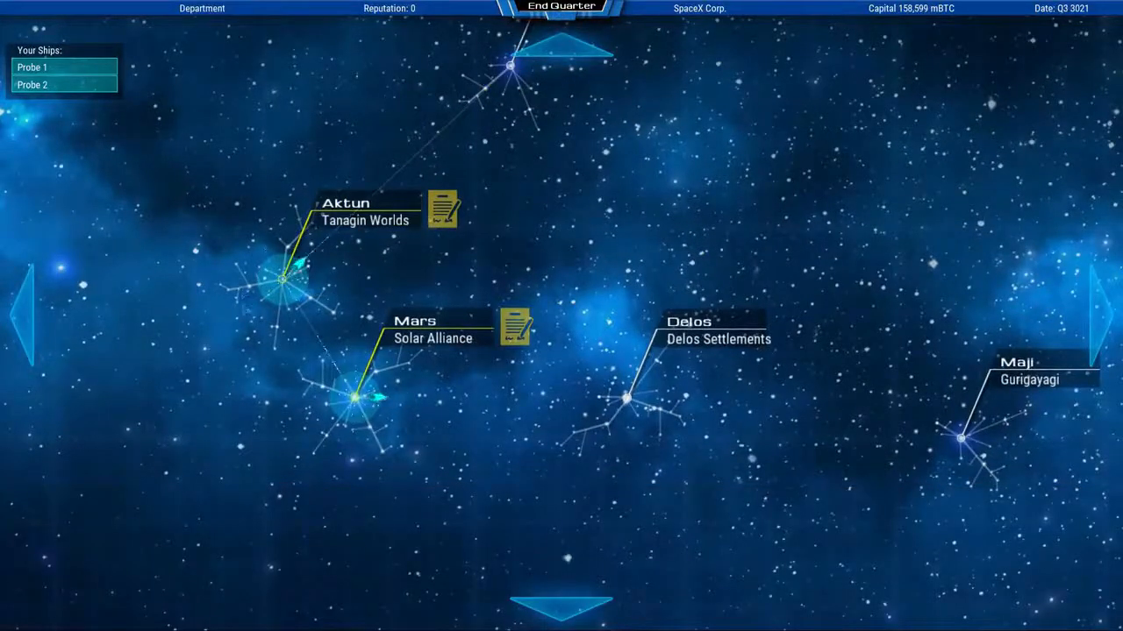
pyautogui.click(560, 7)
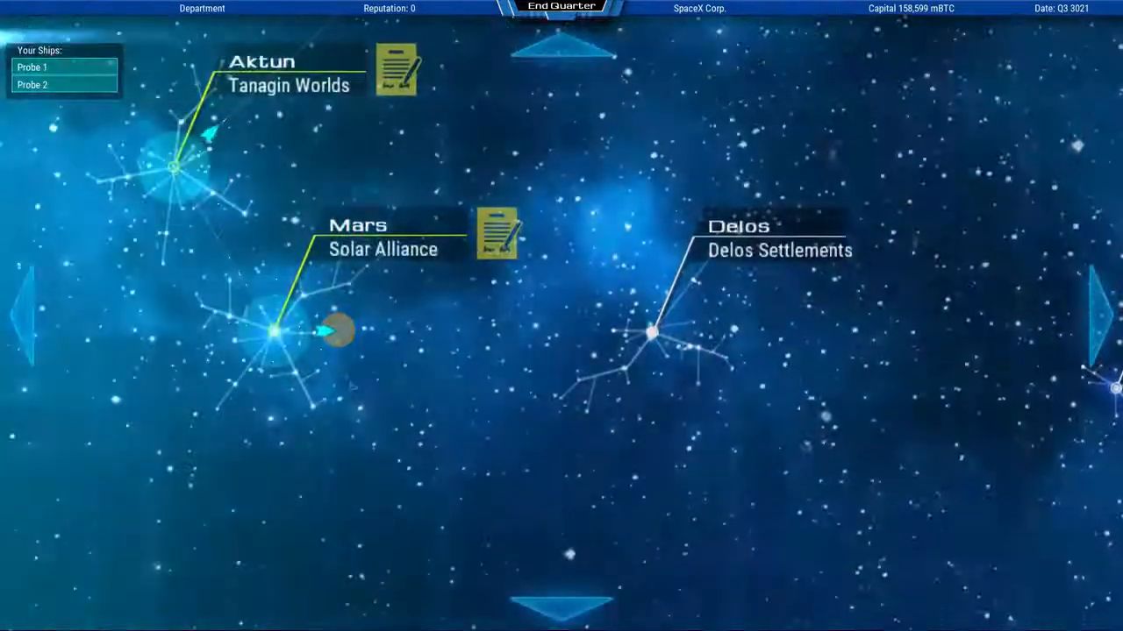
# End successive quarters, closing three quarterly reports, to reach Q4 3021
pyautogui.click(560, 8)
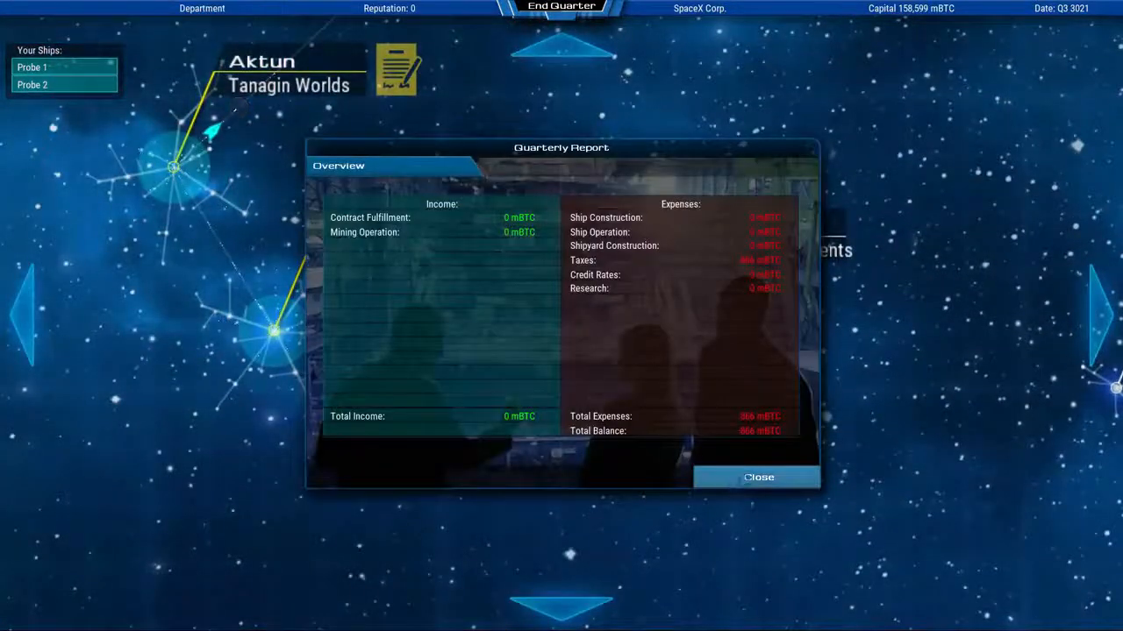
pyautogui.click(758, 477)
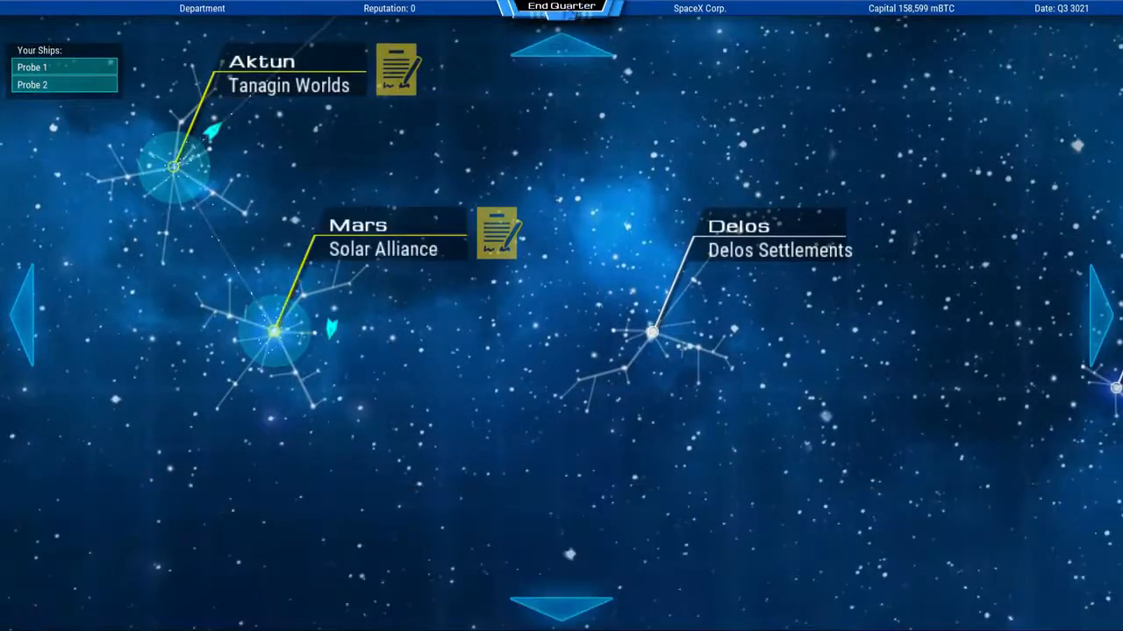
pyautogui.click(561, 8)
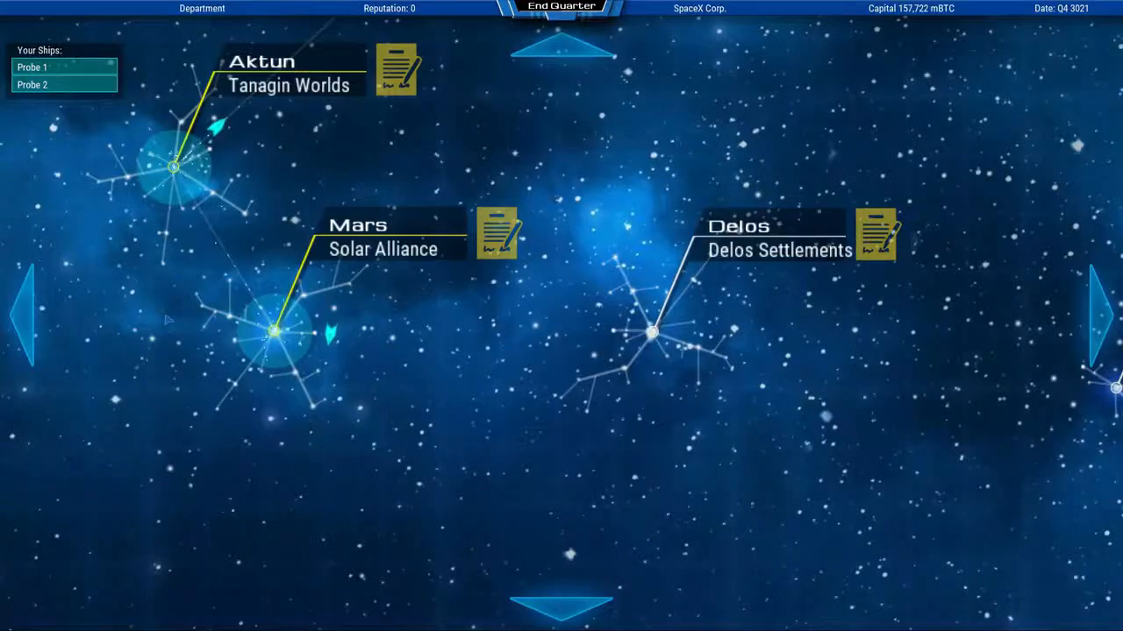
pyautogui.click(561, 6)
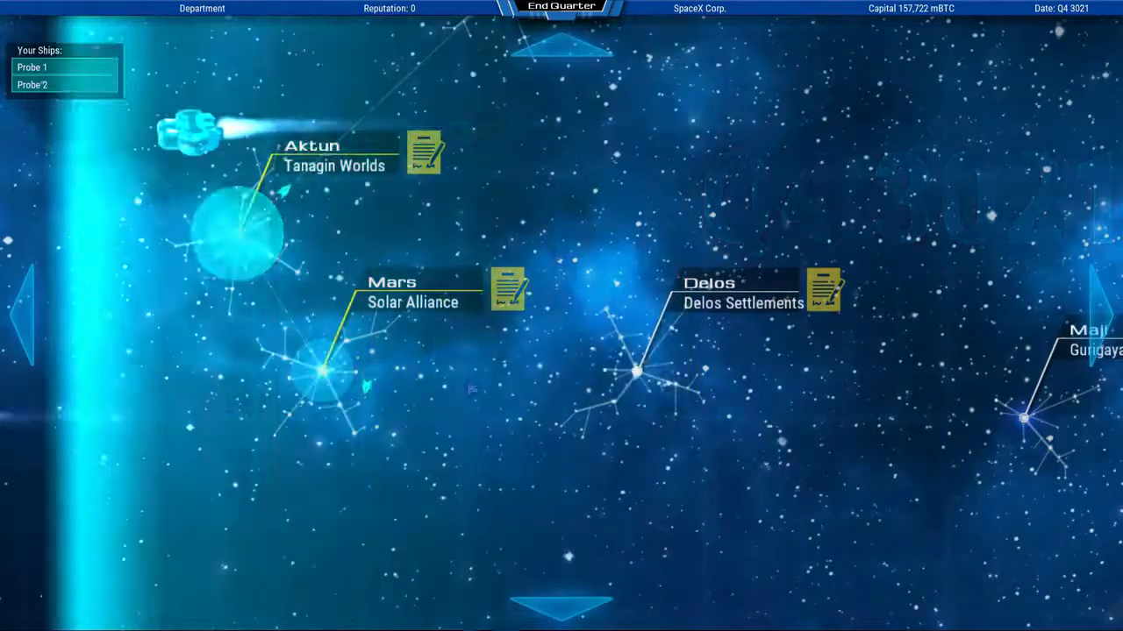
pyautogui.click(560, 7)
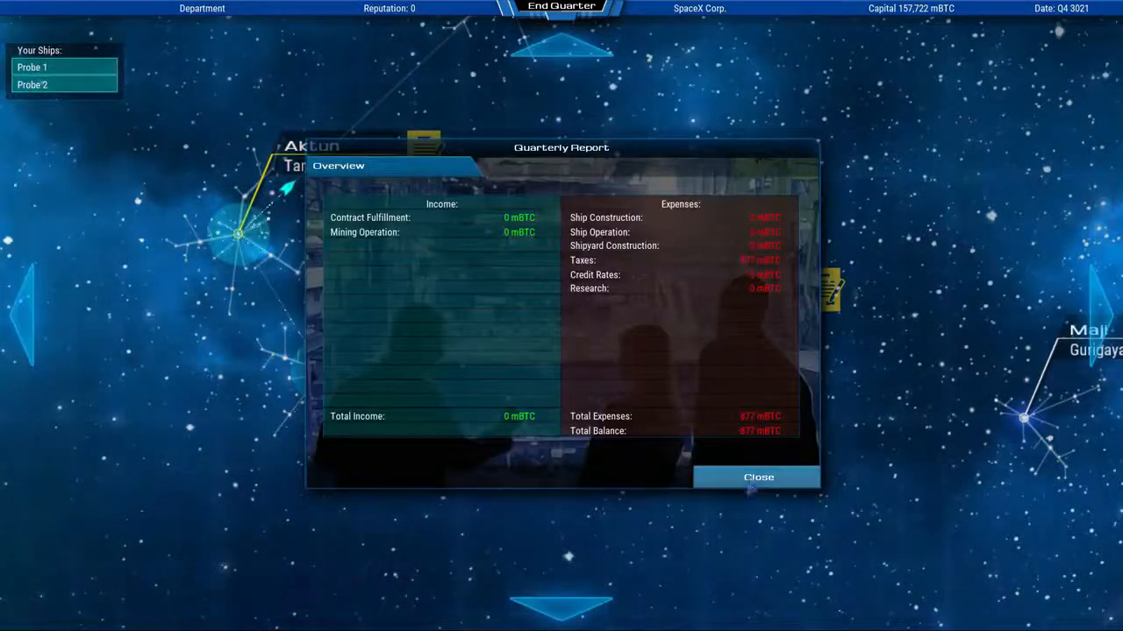
pyautogui.click(758, 478)
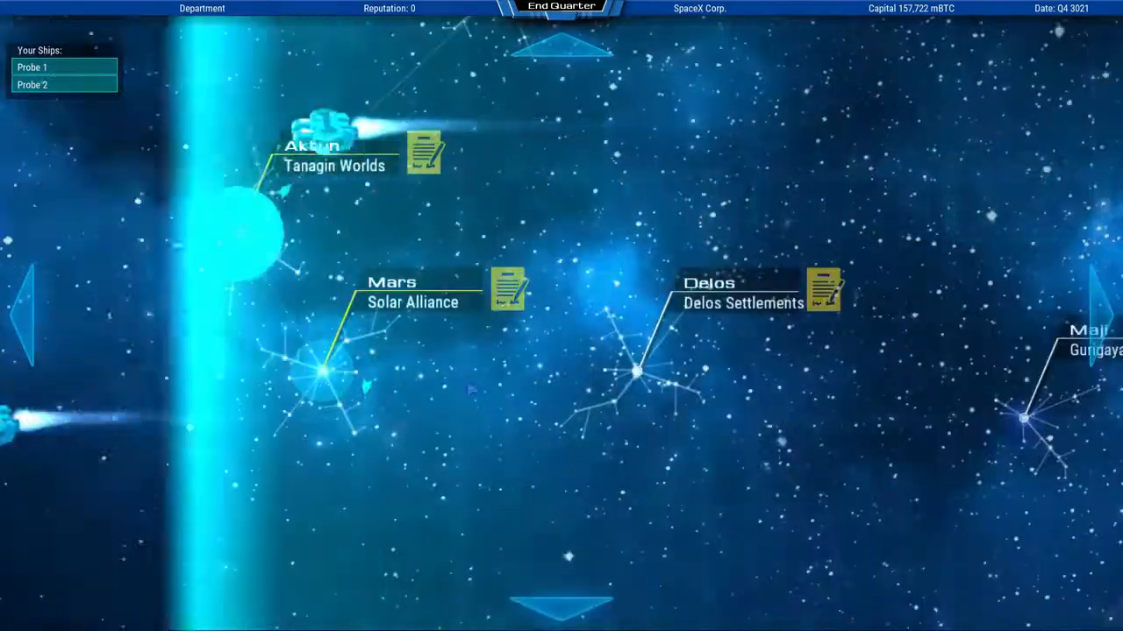
pyautogui.click(560, 6)
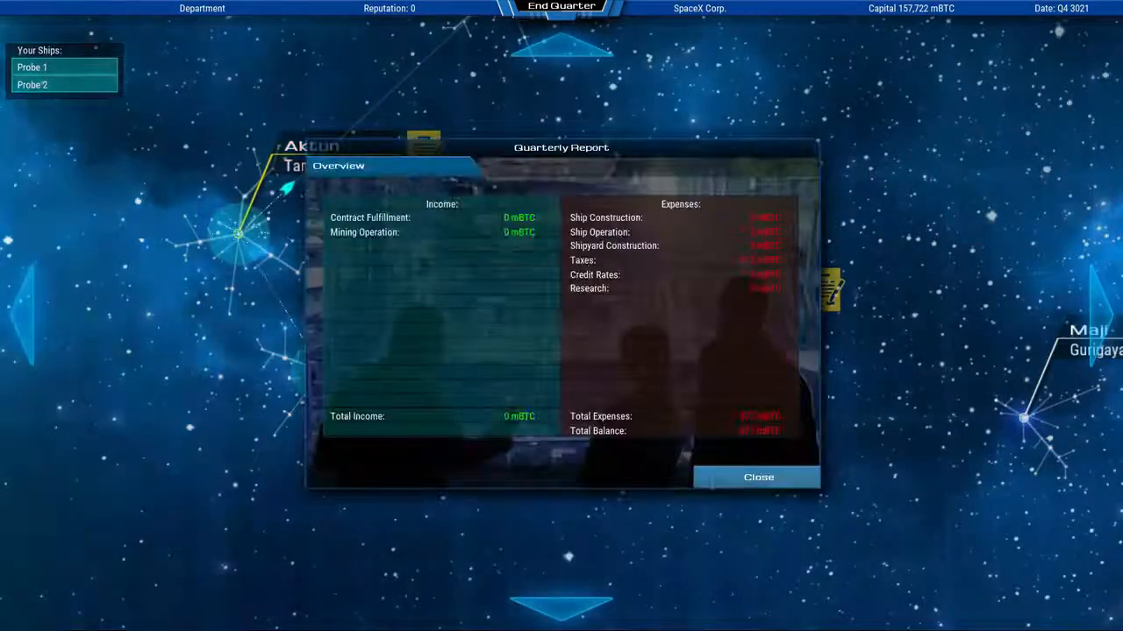
pyautogui.click(757, 478)
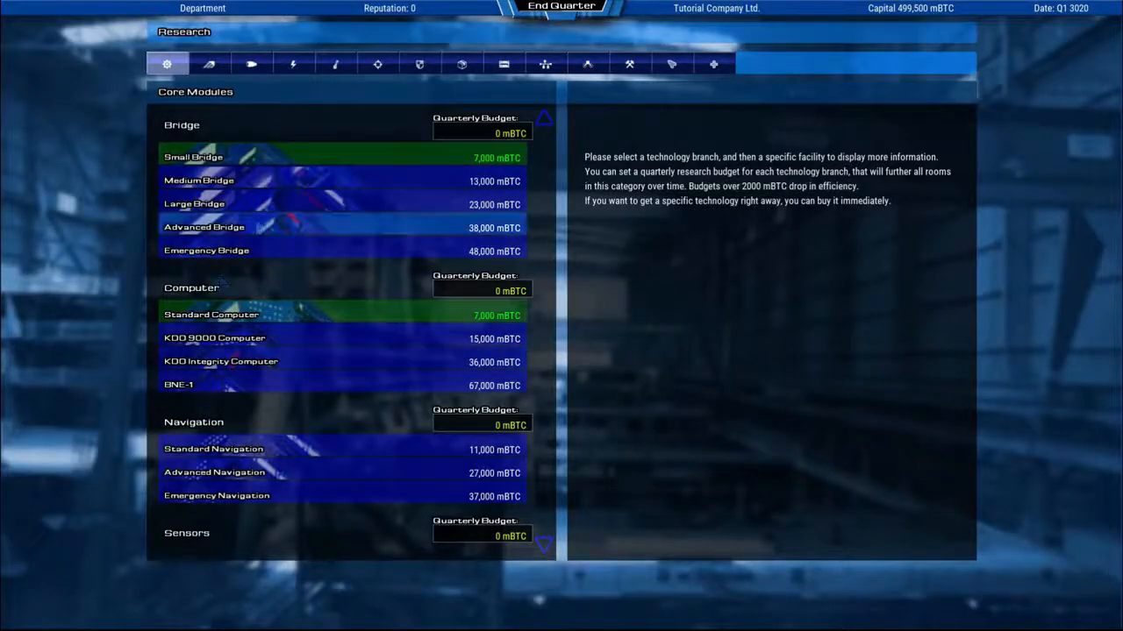
# View Large and Advanced Bridge details, Main Engine and Maneuvering technologies, then end the quarter
pyautogui.click(193, 204)
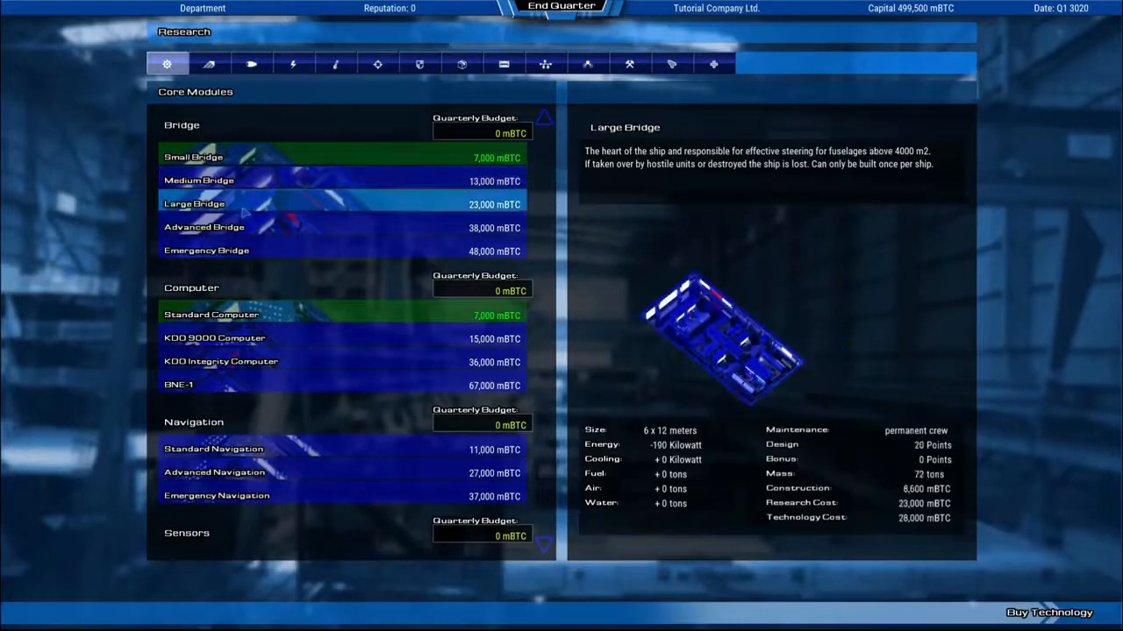
pyautogui.click(204, 227)
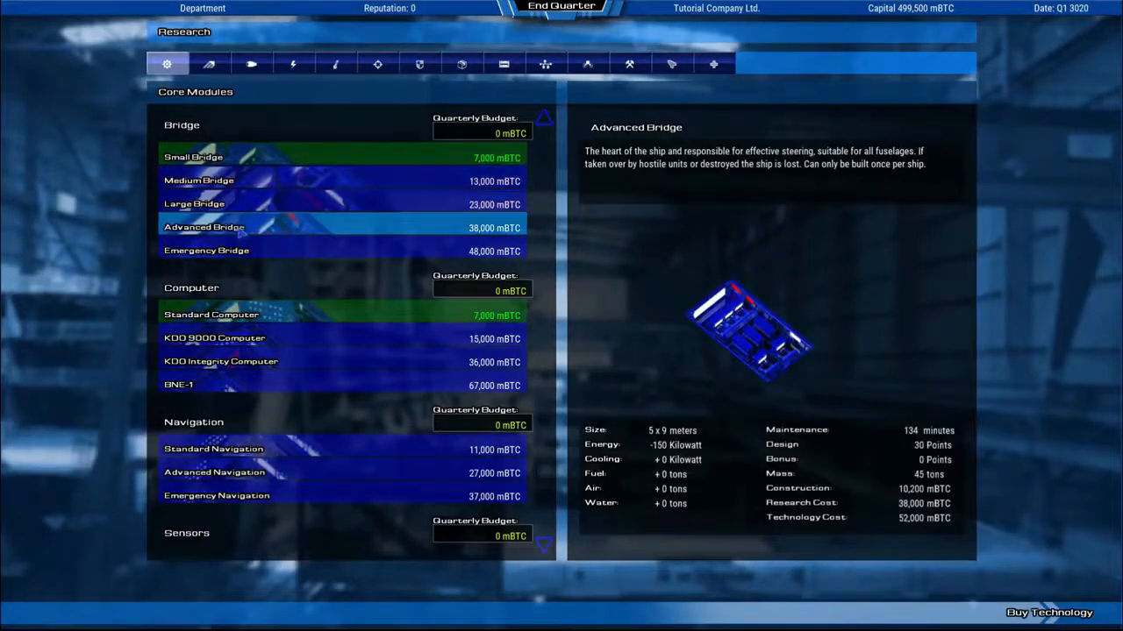
pyautogui.click(209, 64)
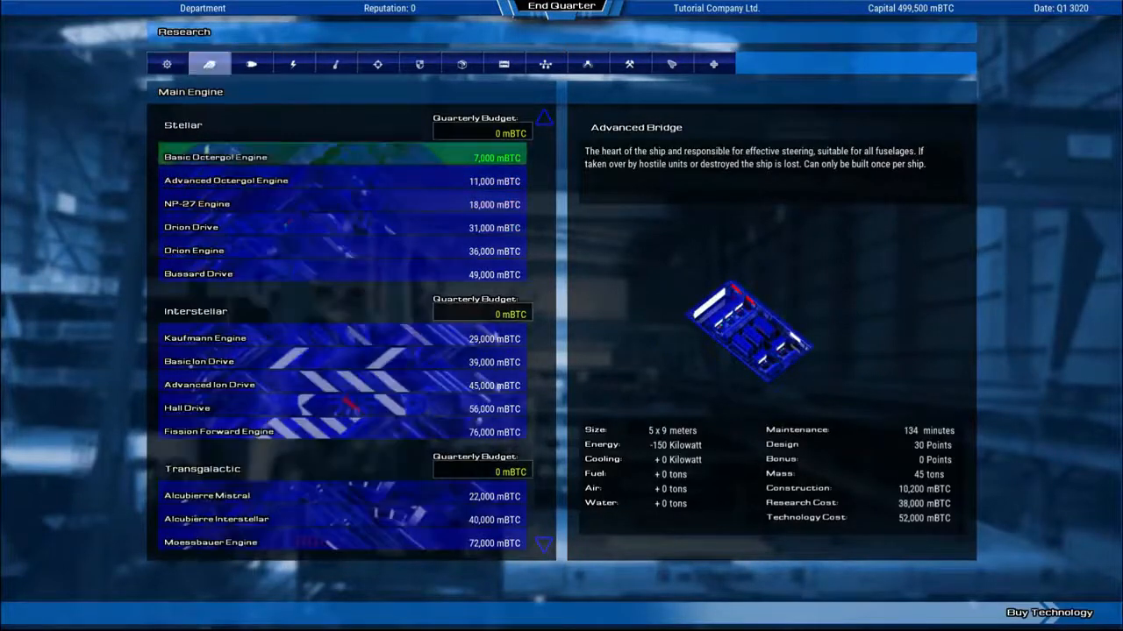
pyautogui.click(251, 63)
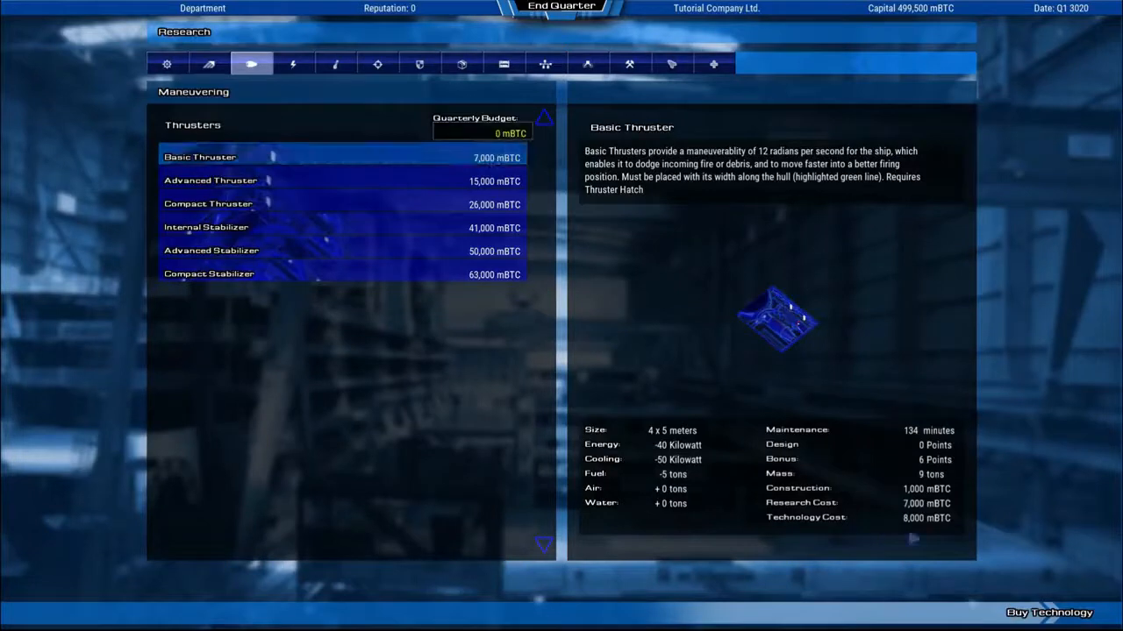
pyautogui.click(1049, 612)
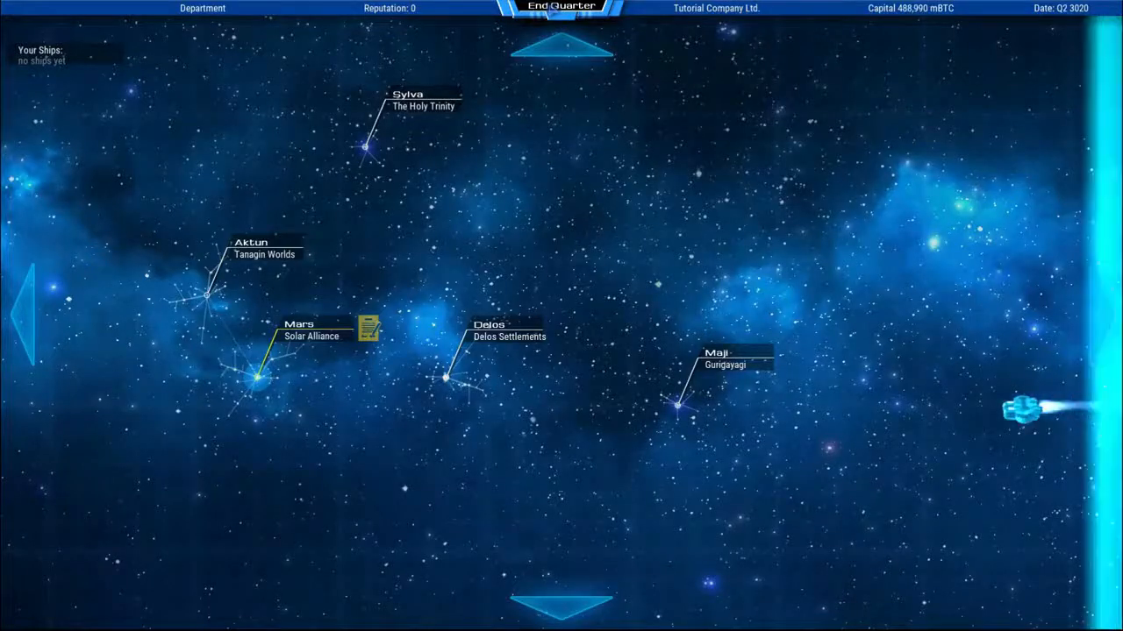
# Close the Q2 3020 quarterly report showing 10,510 mBTC expenses
pyautogui.click(561, 8)
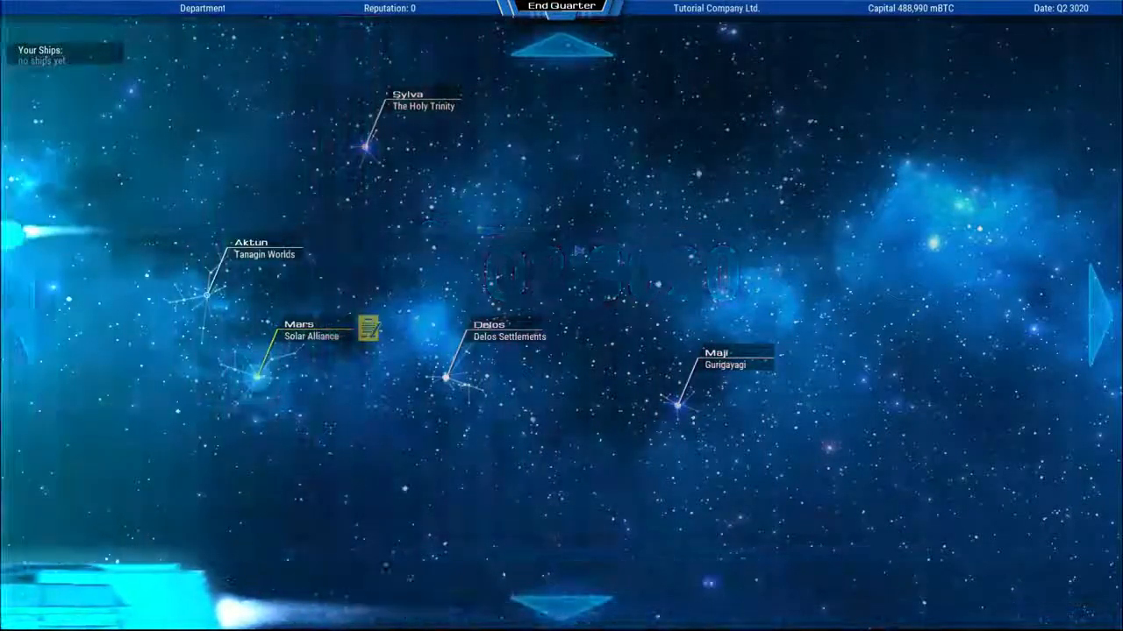
pyautogui.click(559, 7)
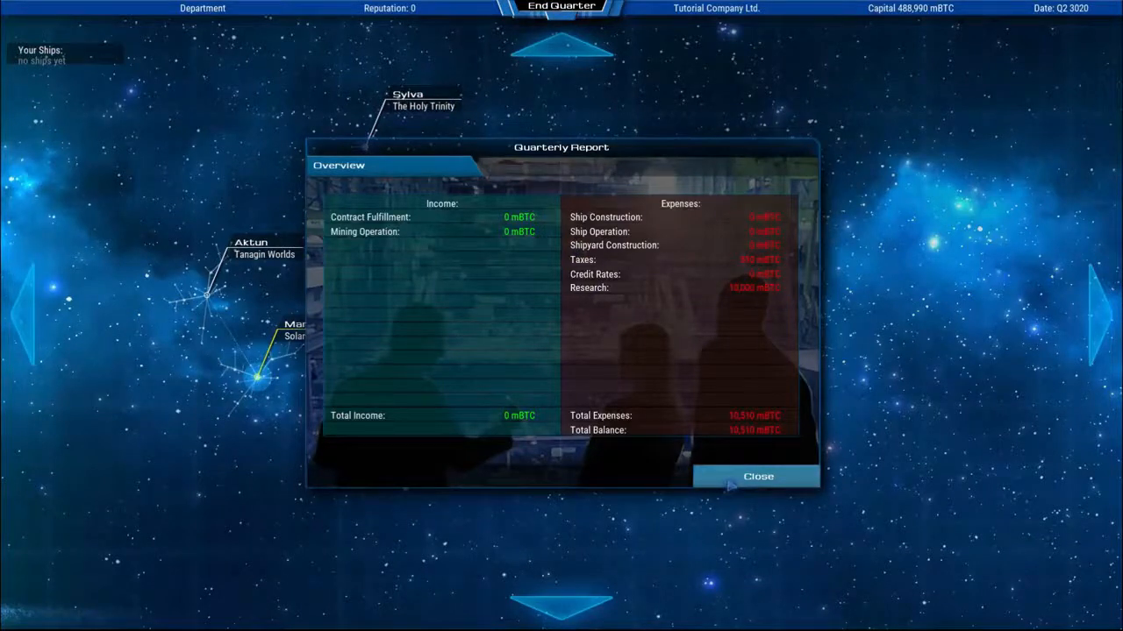
pyautogui.click(757, 477)
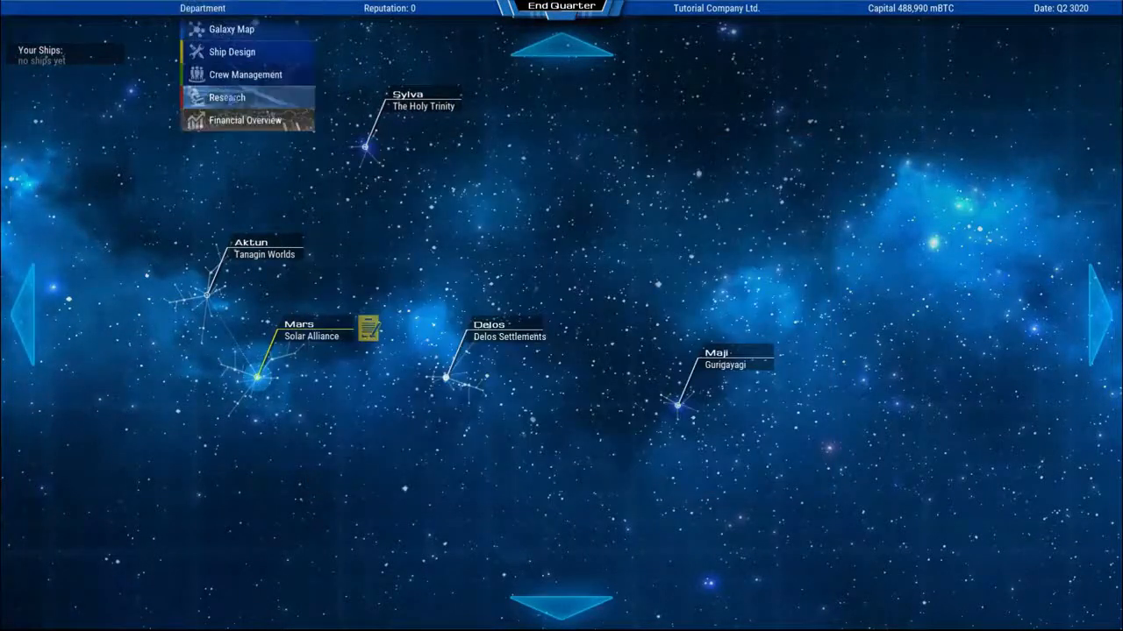
# Buy Advanced Mining Laser, Advanced Ore Mill and Advanced Gravity Gen under Research's Mining technologies
pyautogui.click(226, 97)
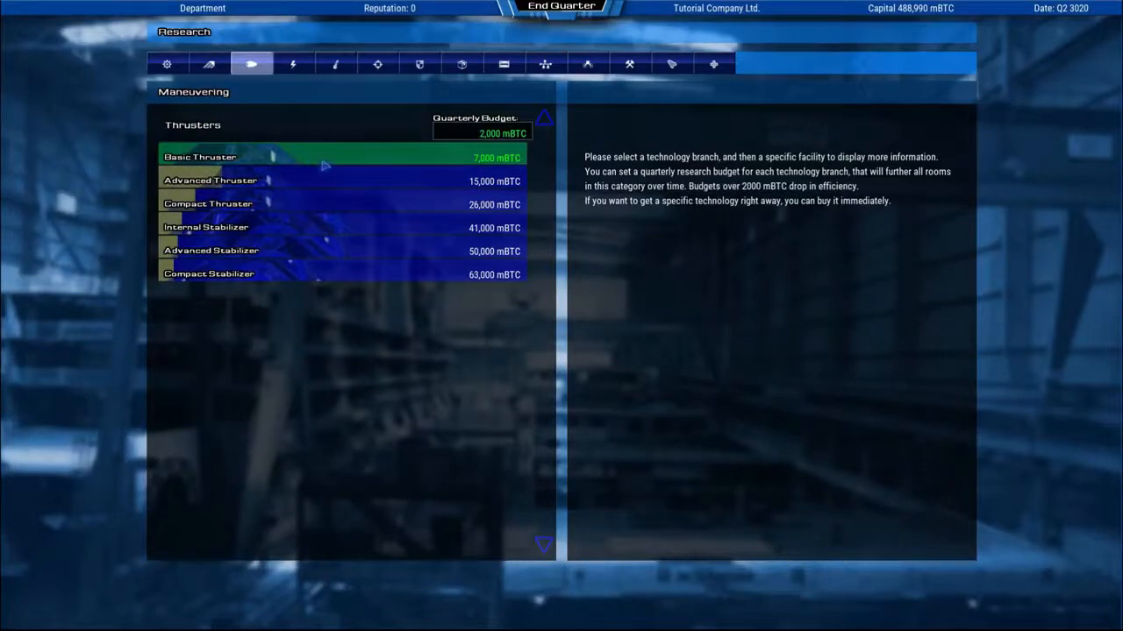
pyautogui.moveTo(502, 63)
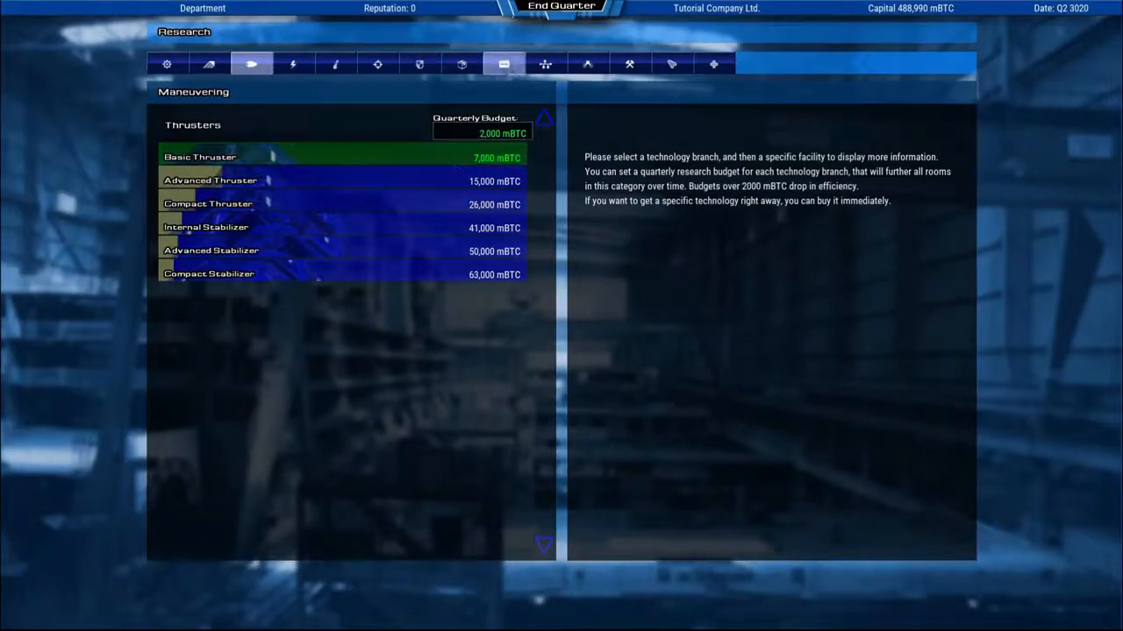
pyautogui.click(629, 63)
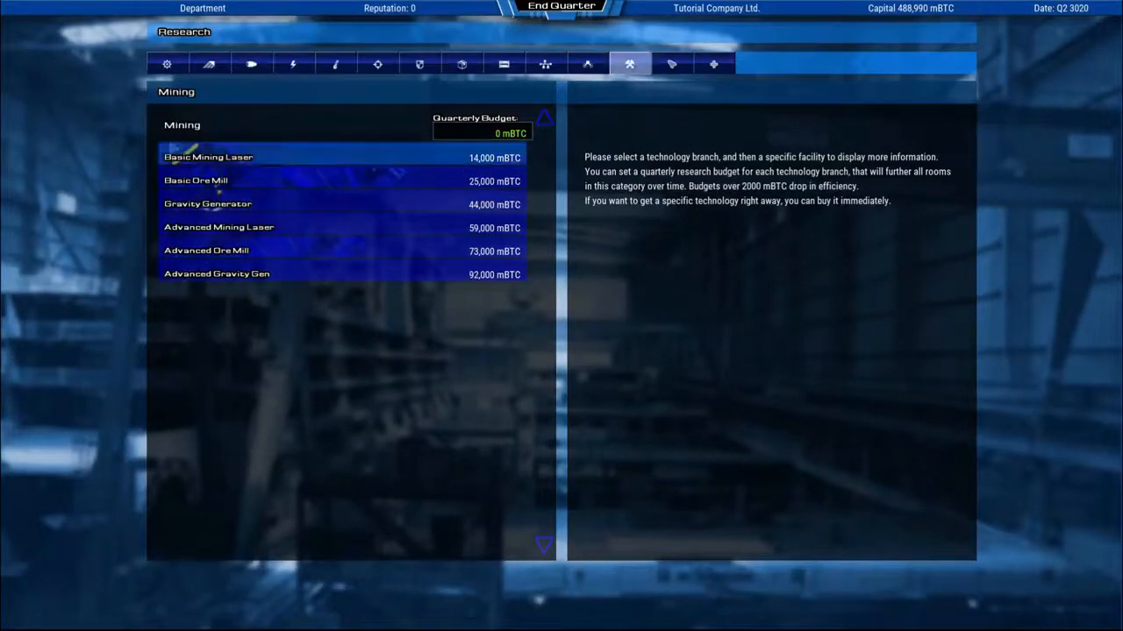
pyautogui.click(207, 157)
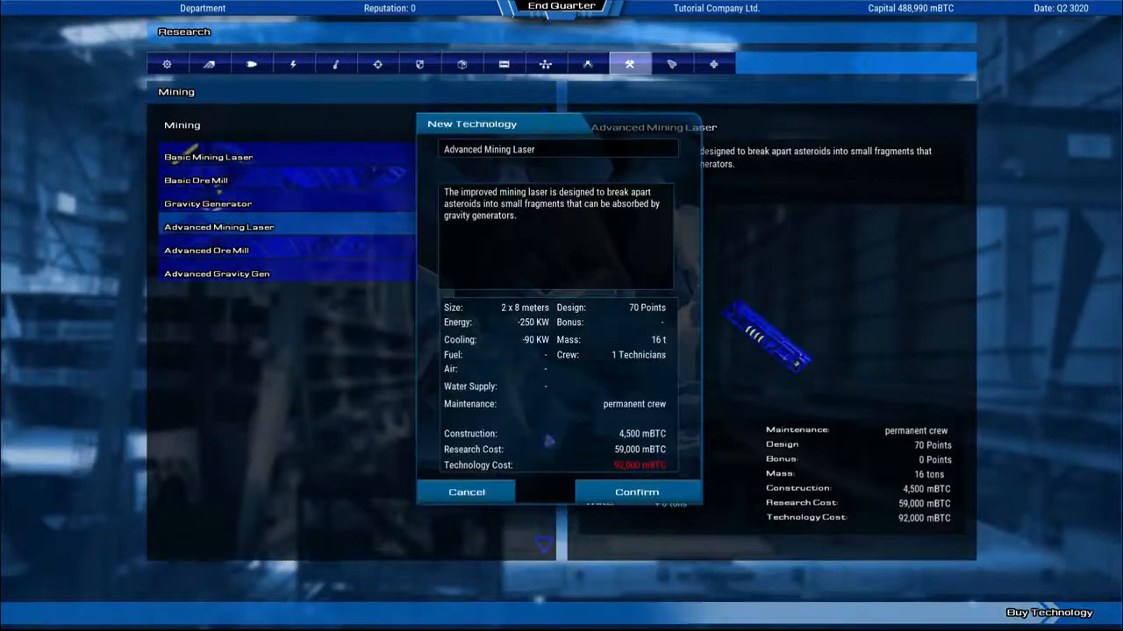
pyautogui.click(636, 492)
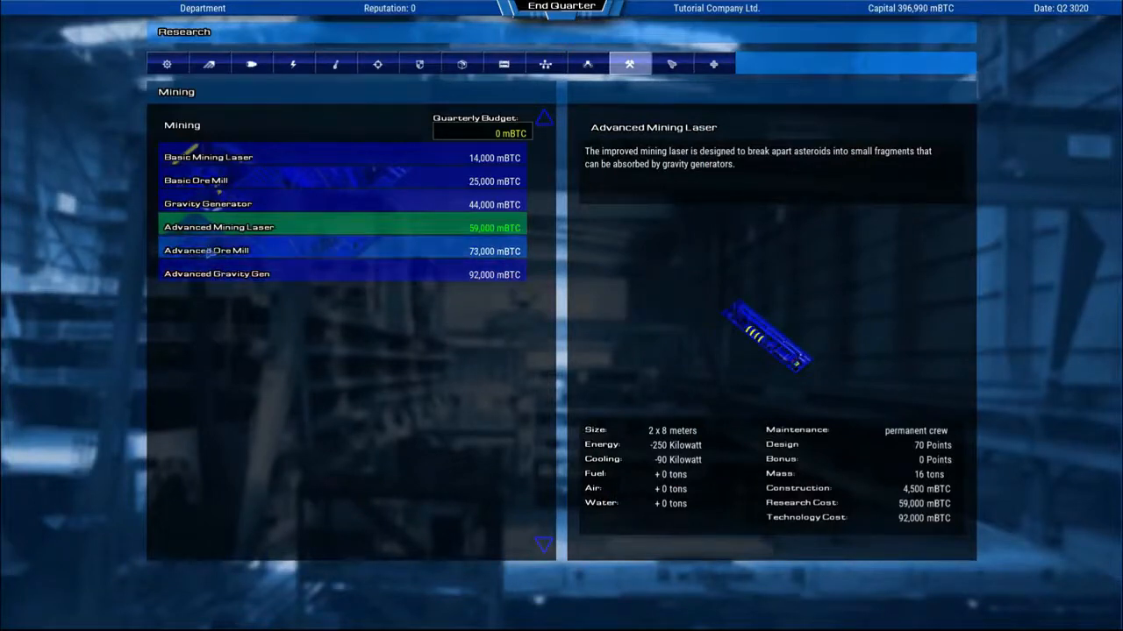
pyautogui.click(206, 249)
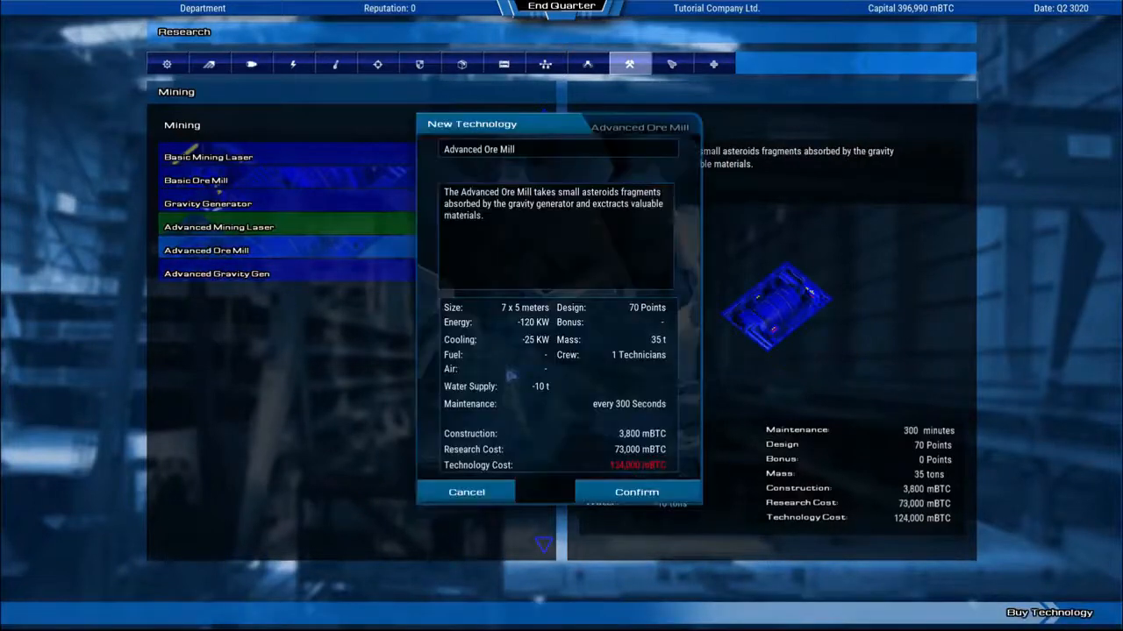
pyautogui.click(636, 492)
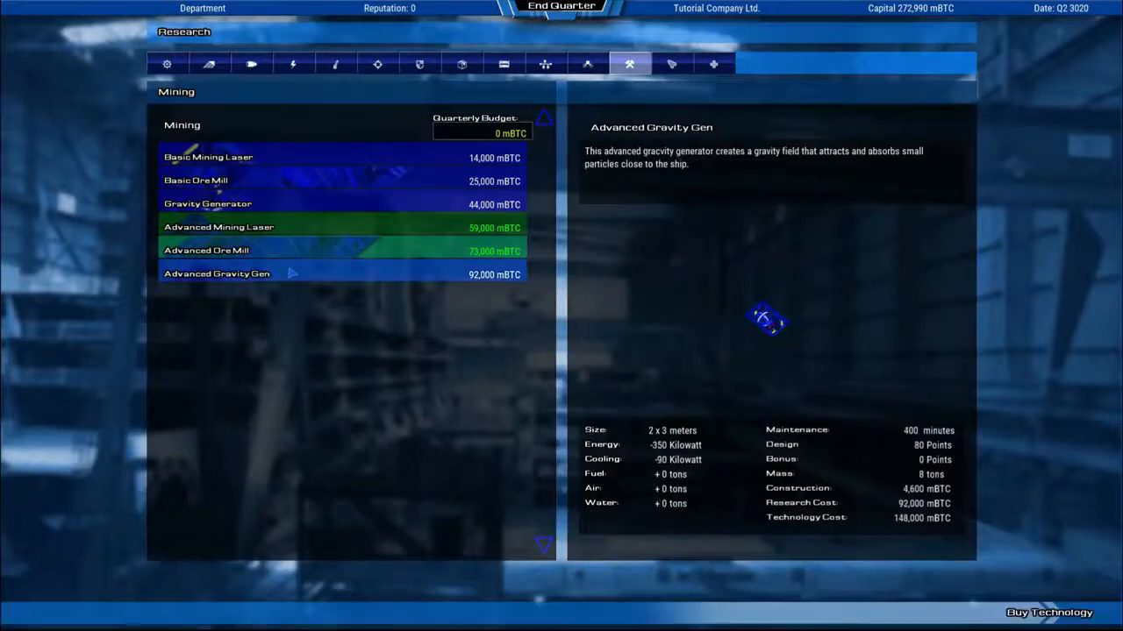
pyautogui.click(1048, 612)
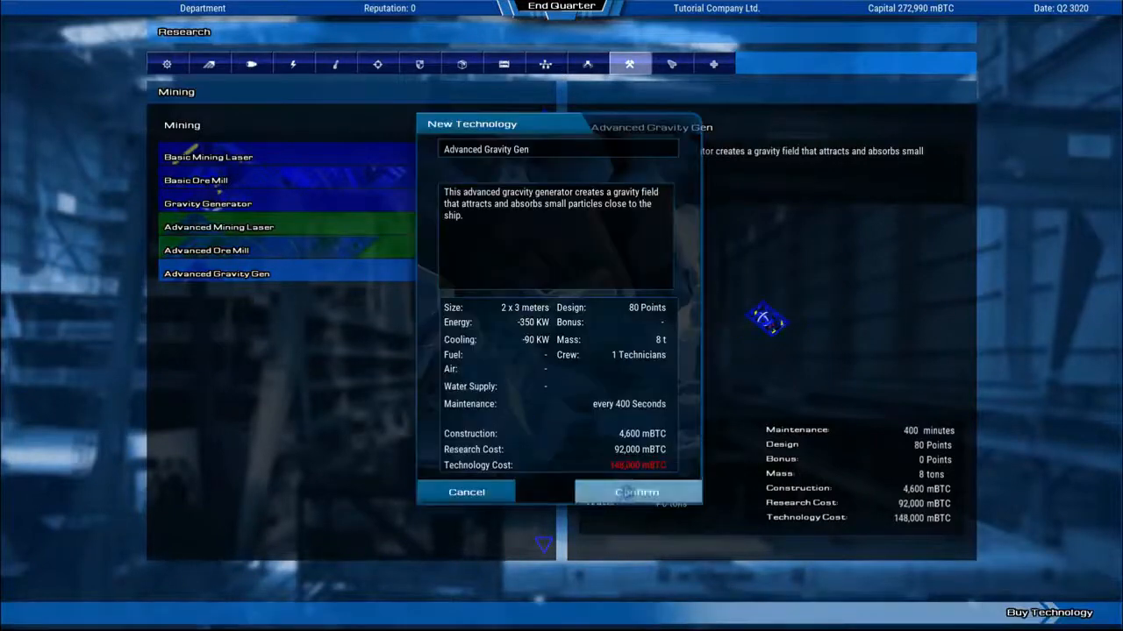
pyautogui.click(636, 492)
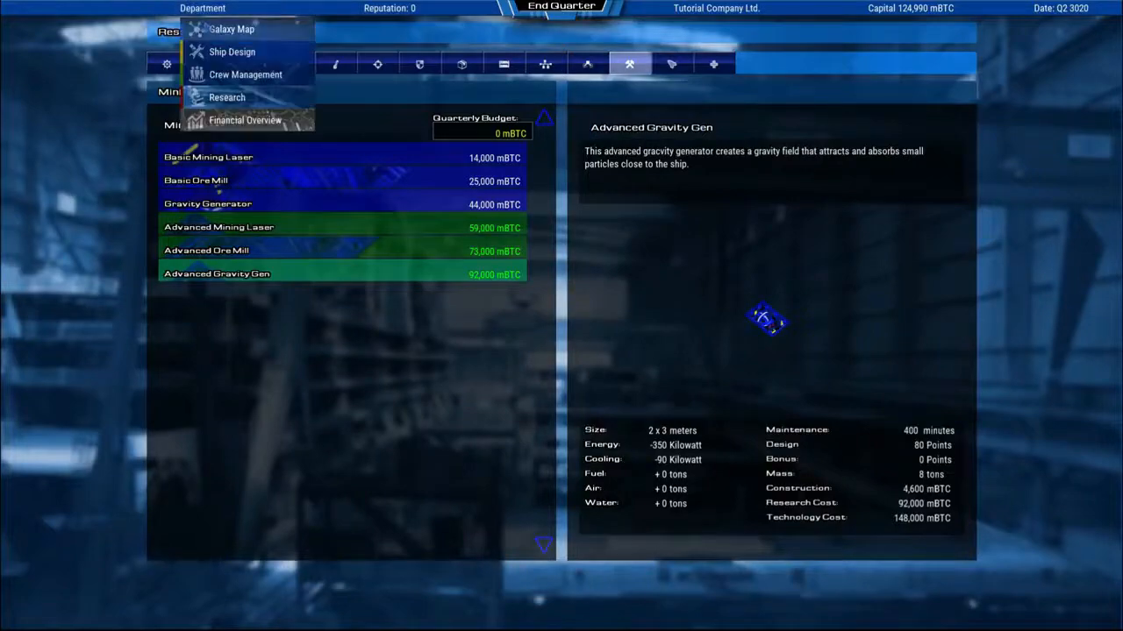
# Order a Mining Vessel A from the Mars shipyard
pyautogui.click(231, 29)
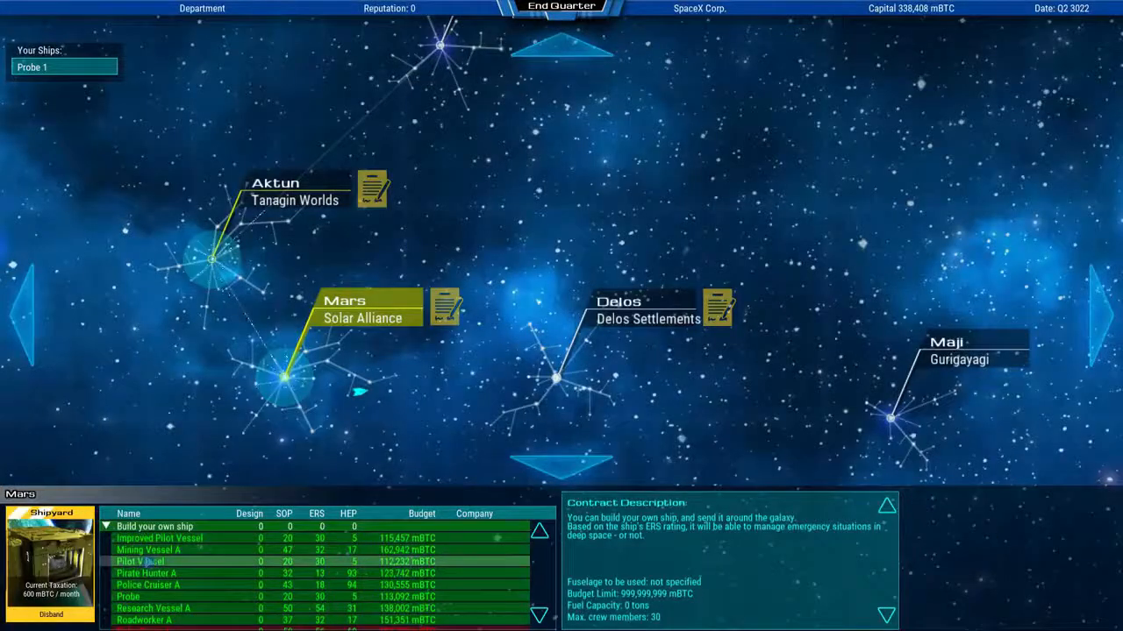
pyautogui.click(147, 550)
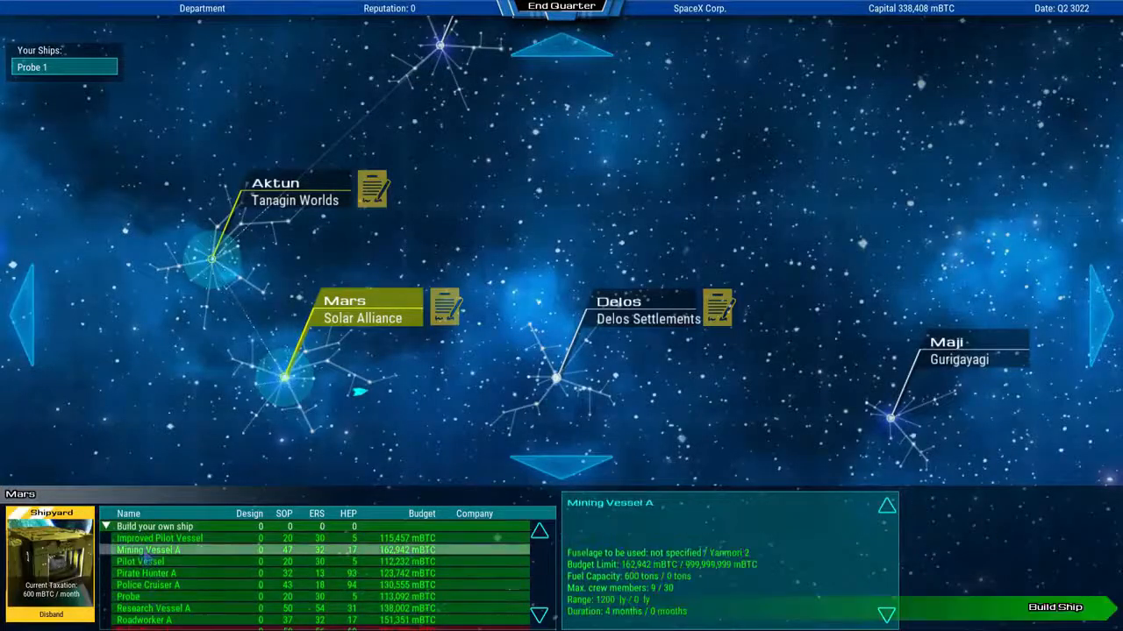
pyautogui.click(1055, 607)
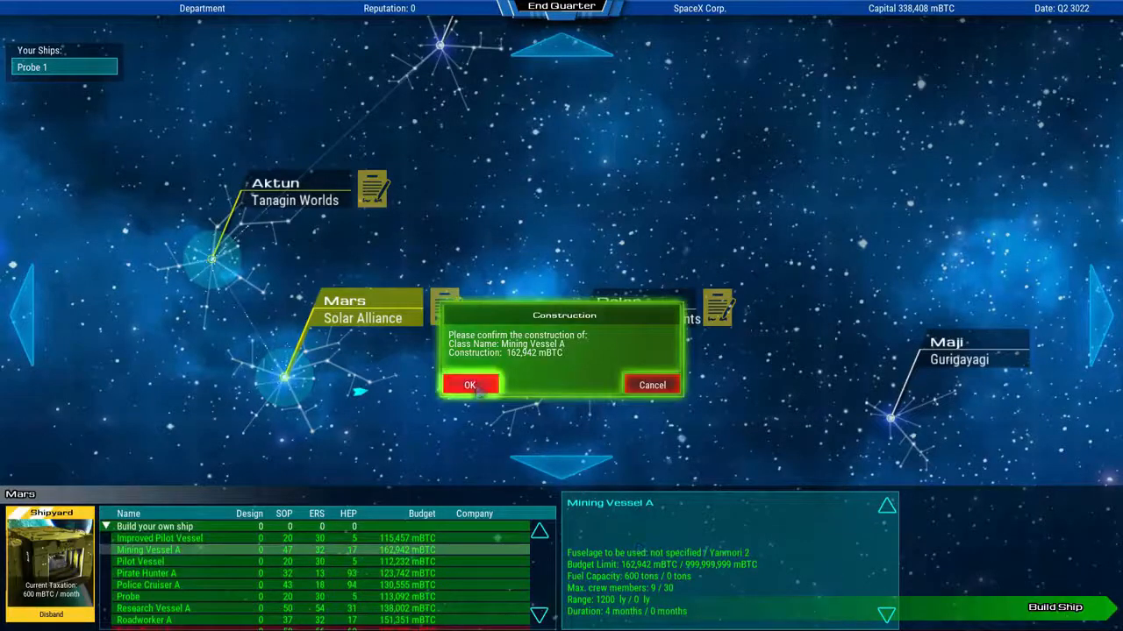
pyautogui.click(470, 385)
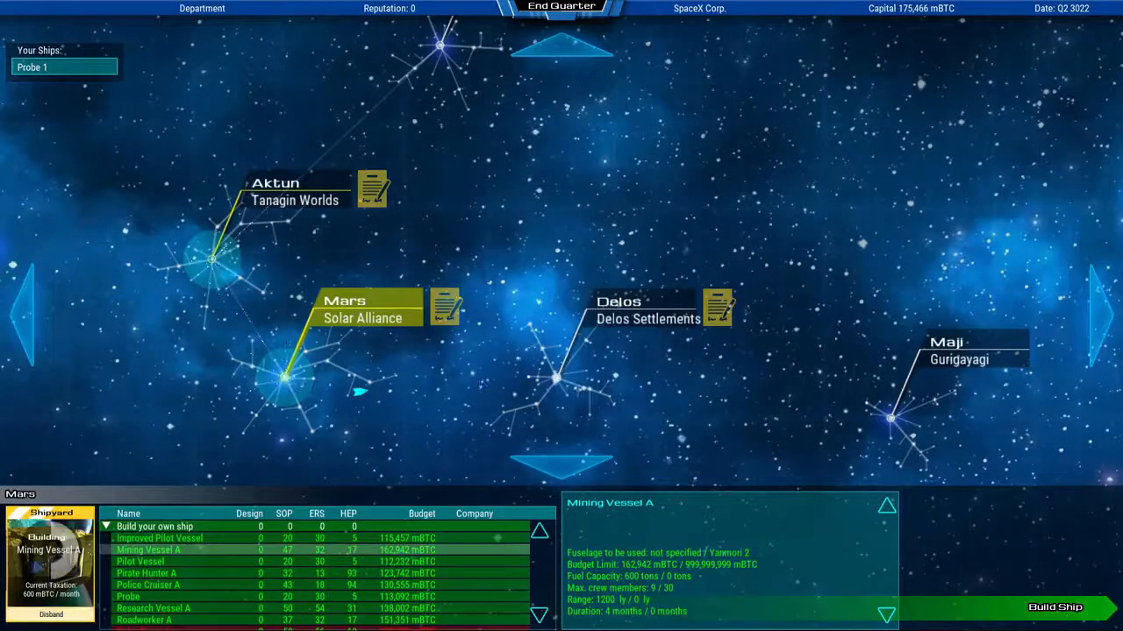
# End quarters until the vessel is finished in Q4 3022
pyautogui.click(560, 6)
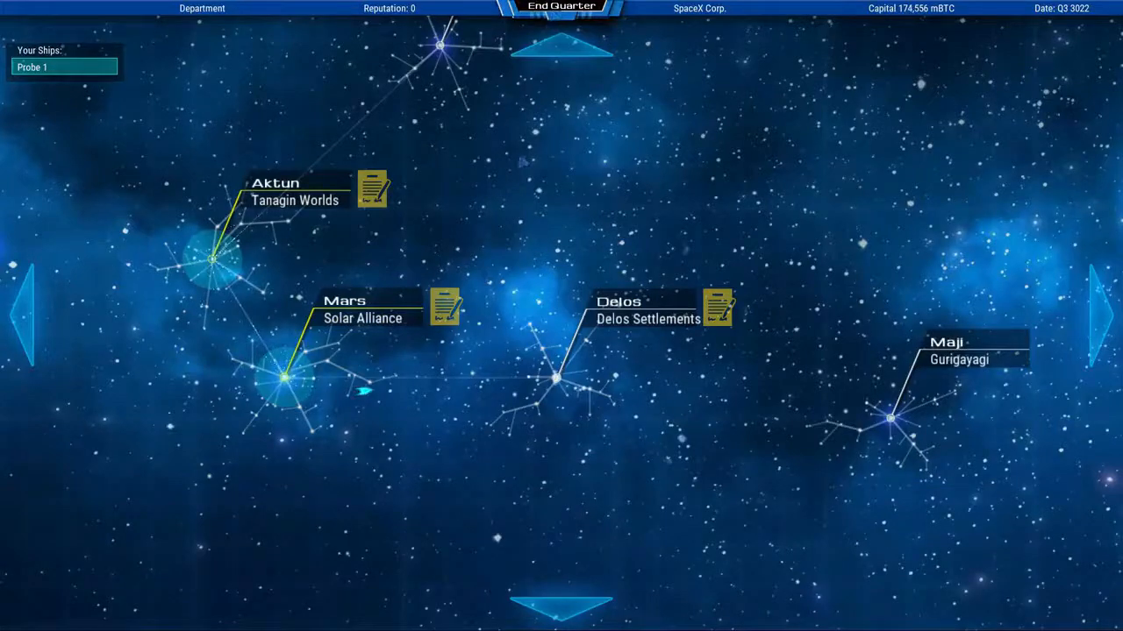
pyautogui.click(560, 7)
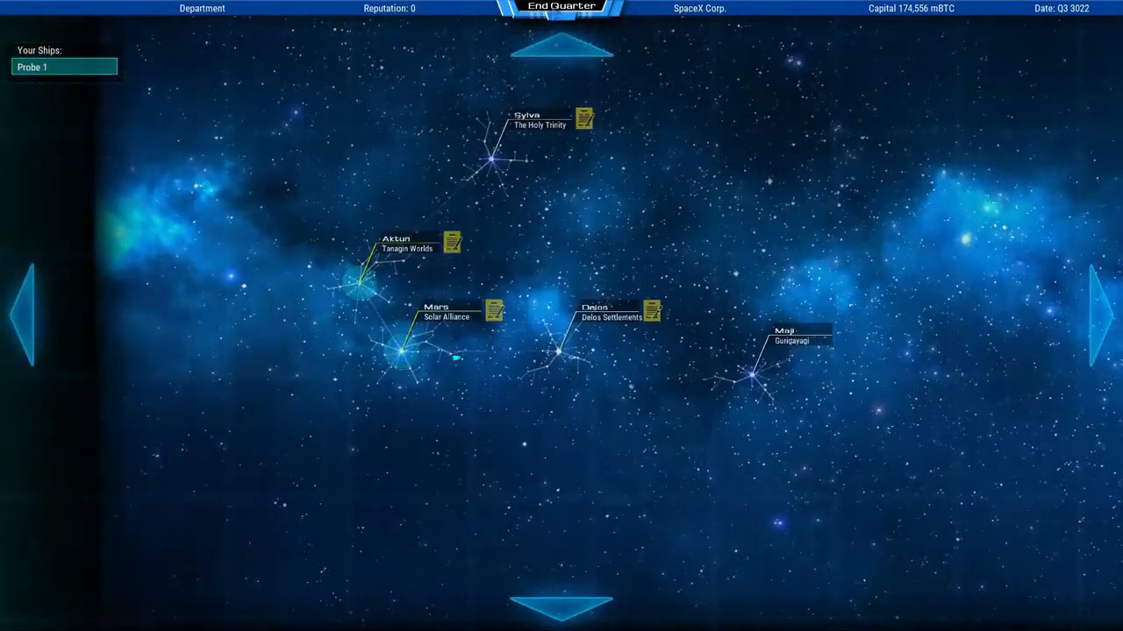
pyautogui.click(561, 7)
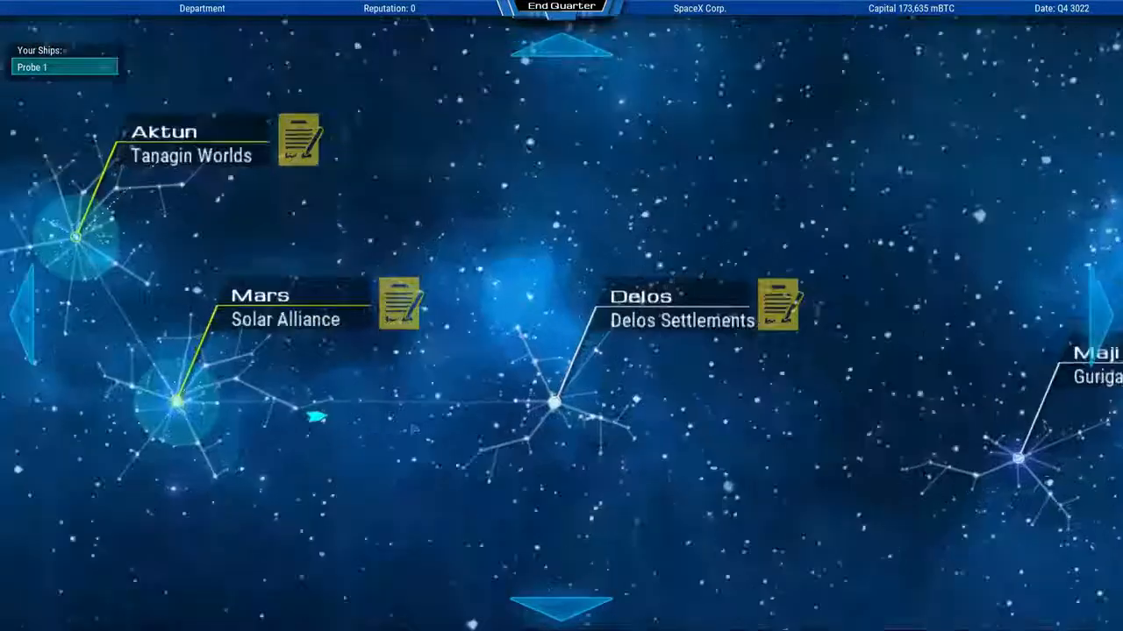
pyautogui.click(559, 7)
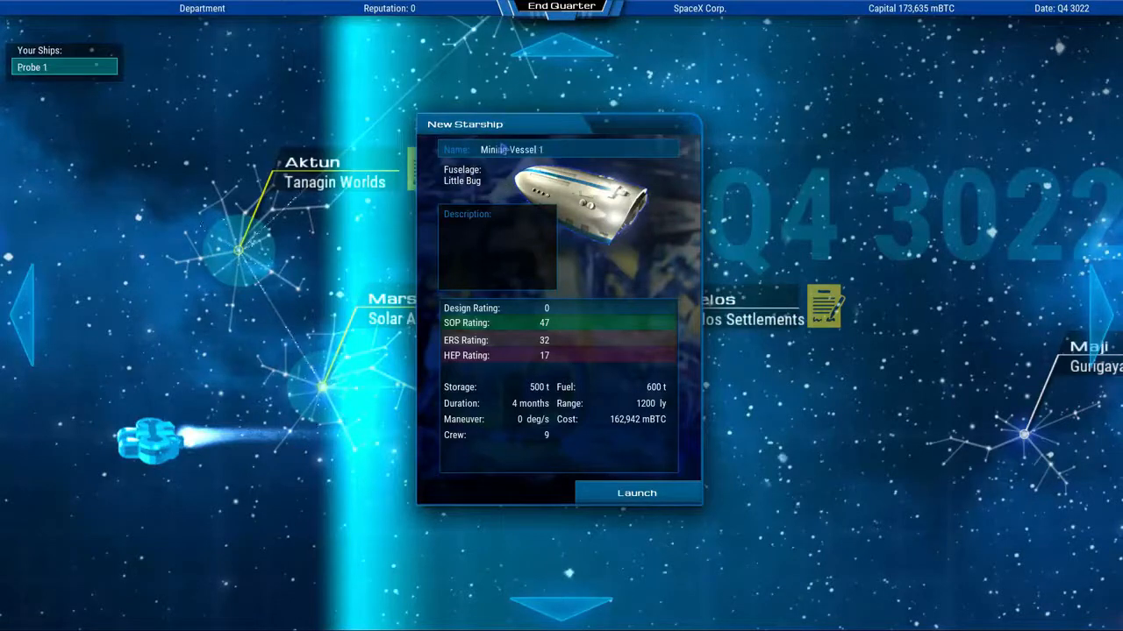
# Launch Mining Vessel 1 at Mars, advance a quarter and close the quarterly report
pyautogui.click(637, 492)
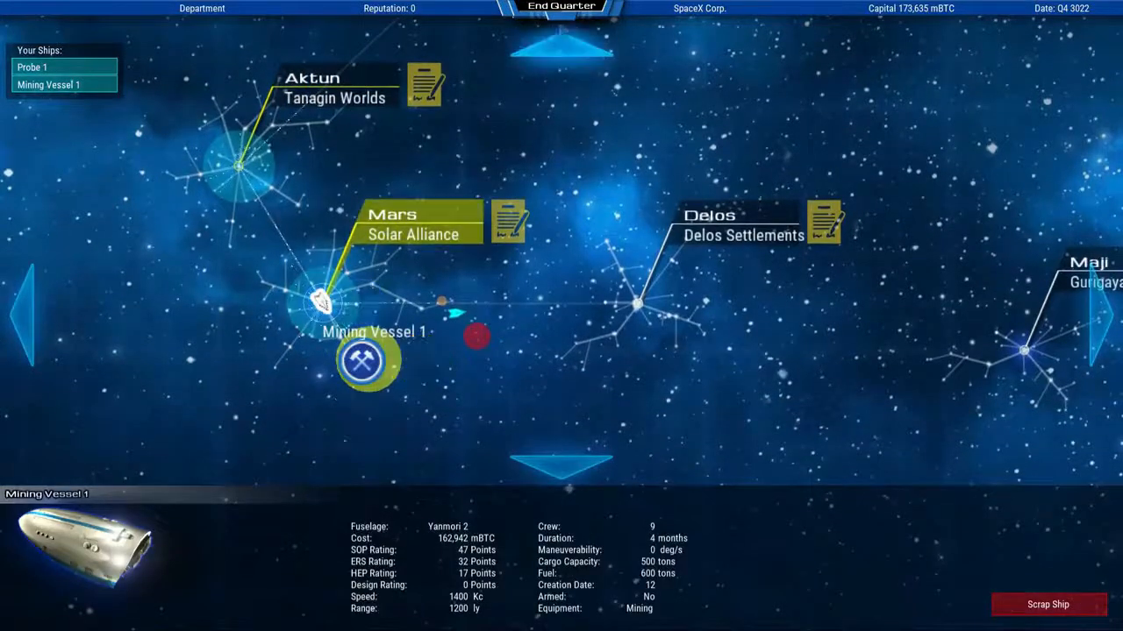
pyautogui.click(560, 7)
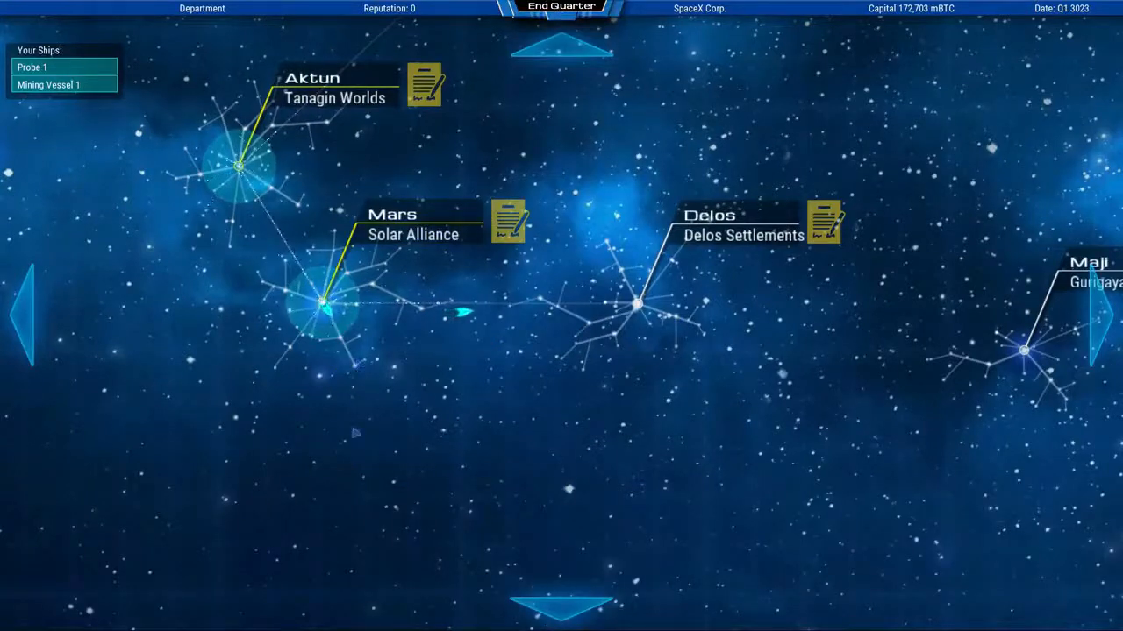
pyautogui.click(560, 7)
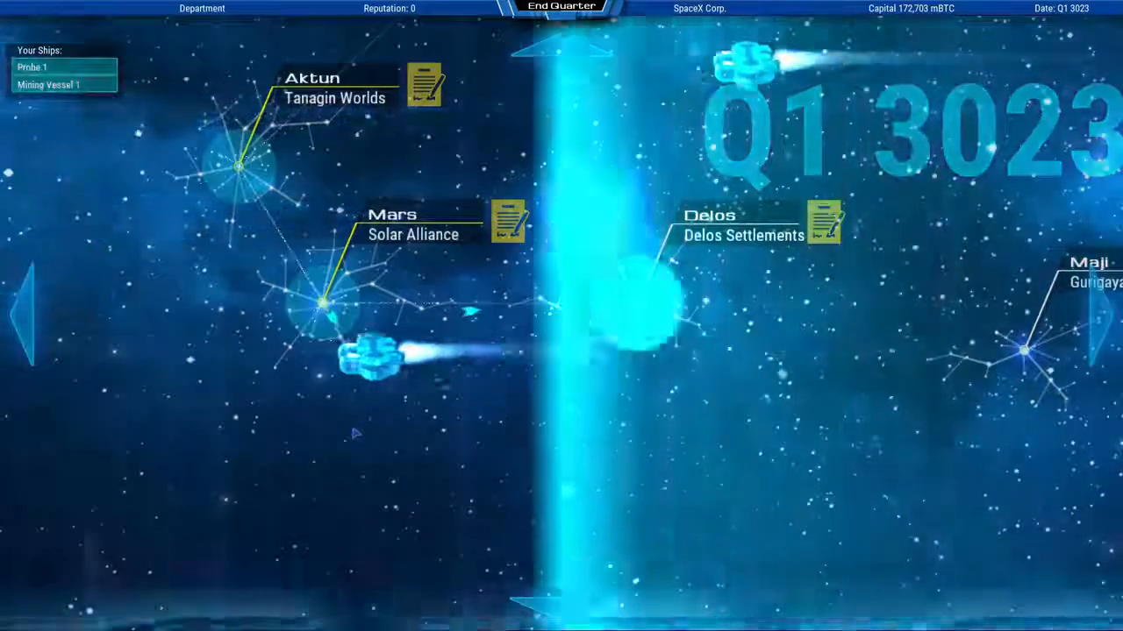
pyautogui.click(560, 6)
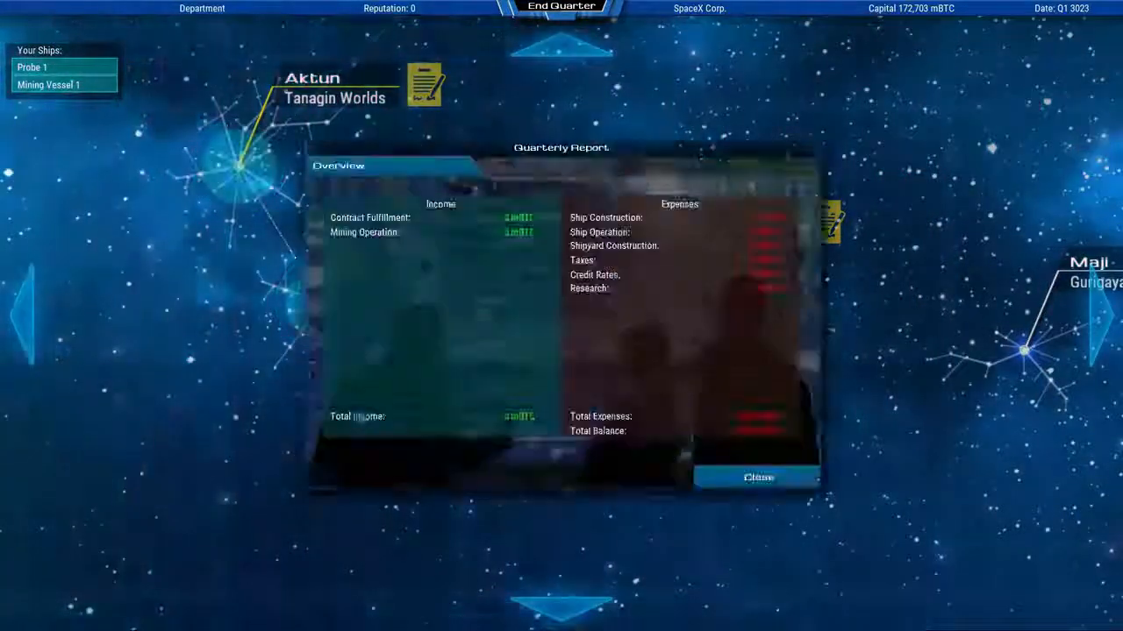
pyautogui.click(757, 478)
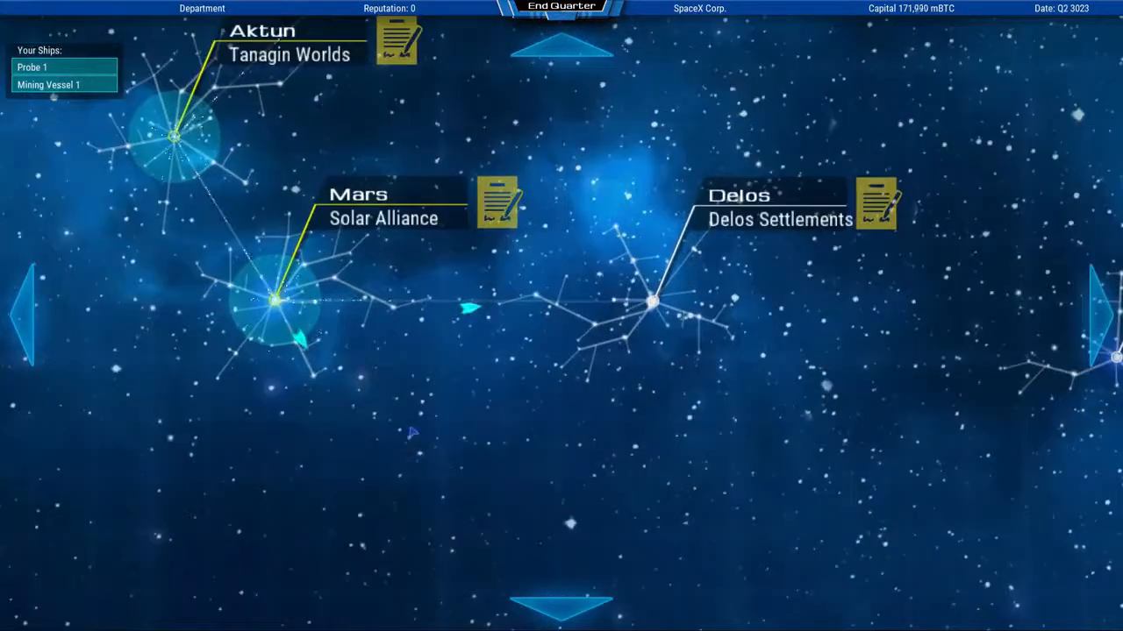
# End more quarters until Q2 3025, closing the quarterly report
pyautogui.click(560, 7)
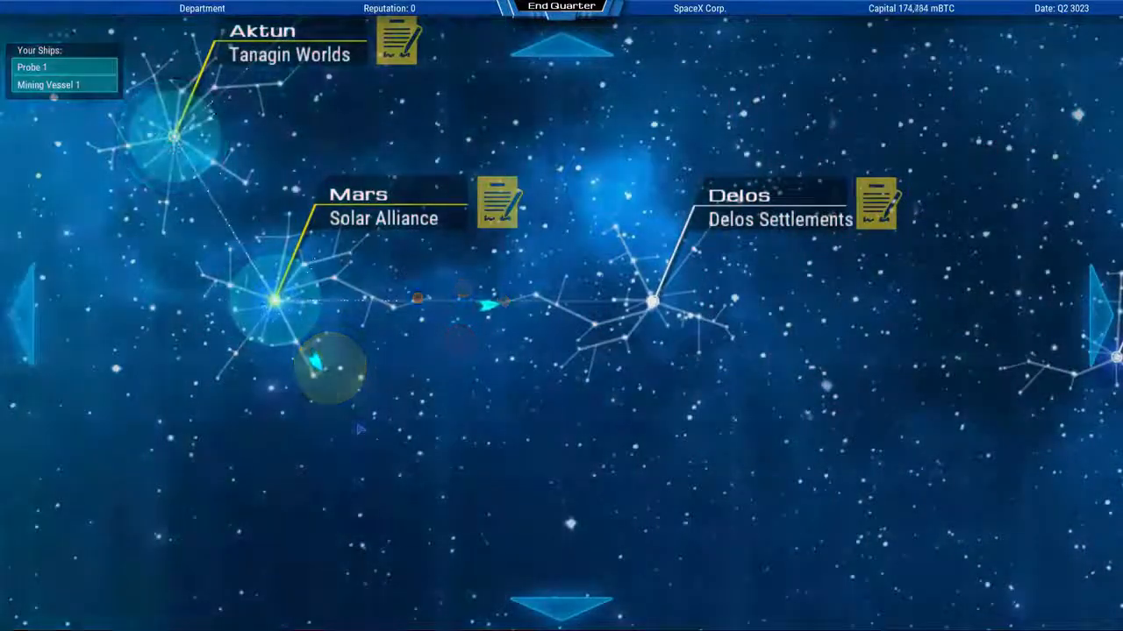
pyautogui.click(560, 6)
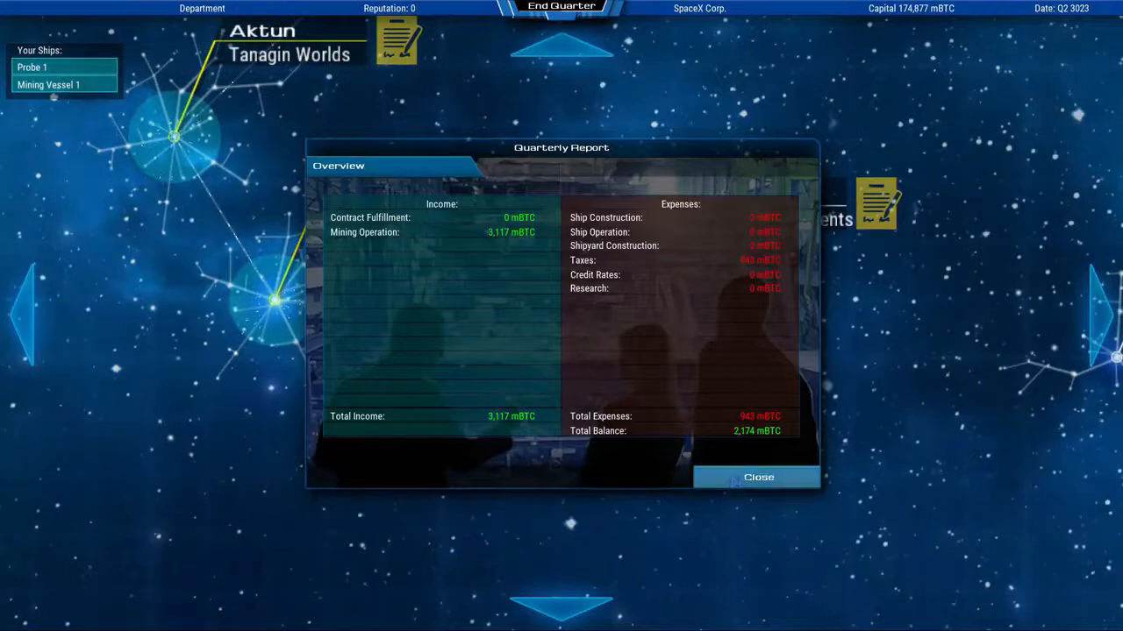
pyautogui.click(757, 477)
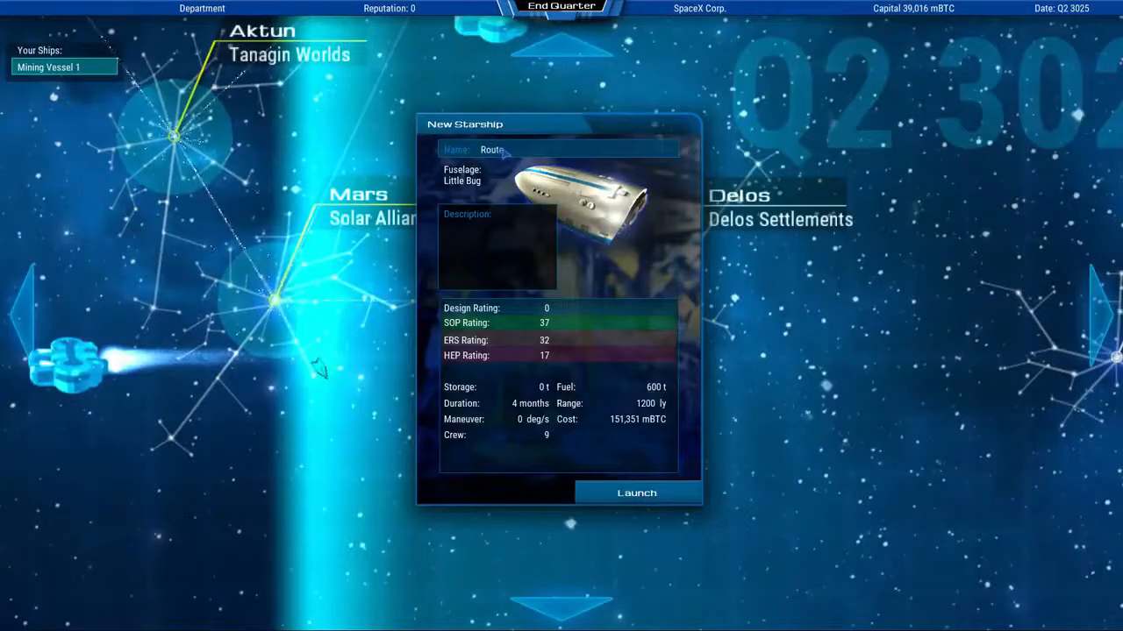
# Name the new ship 'Routeworker 1' and launch it from Mars
pyautogui.write('w')
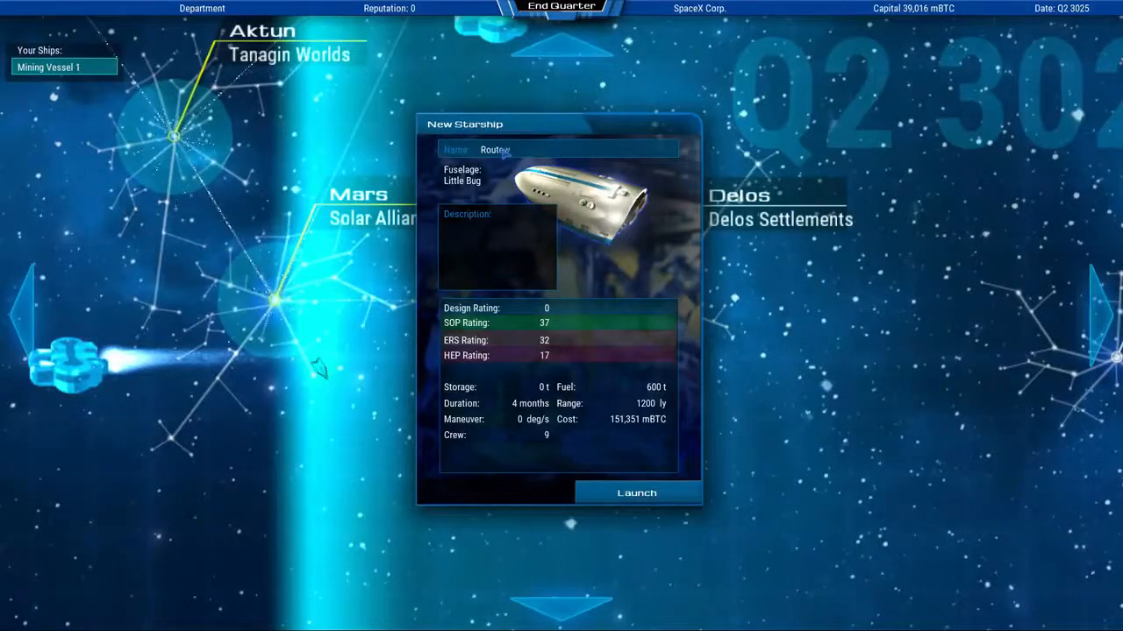
pyautogui.write('orker 1')
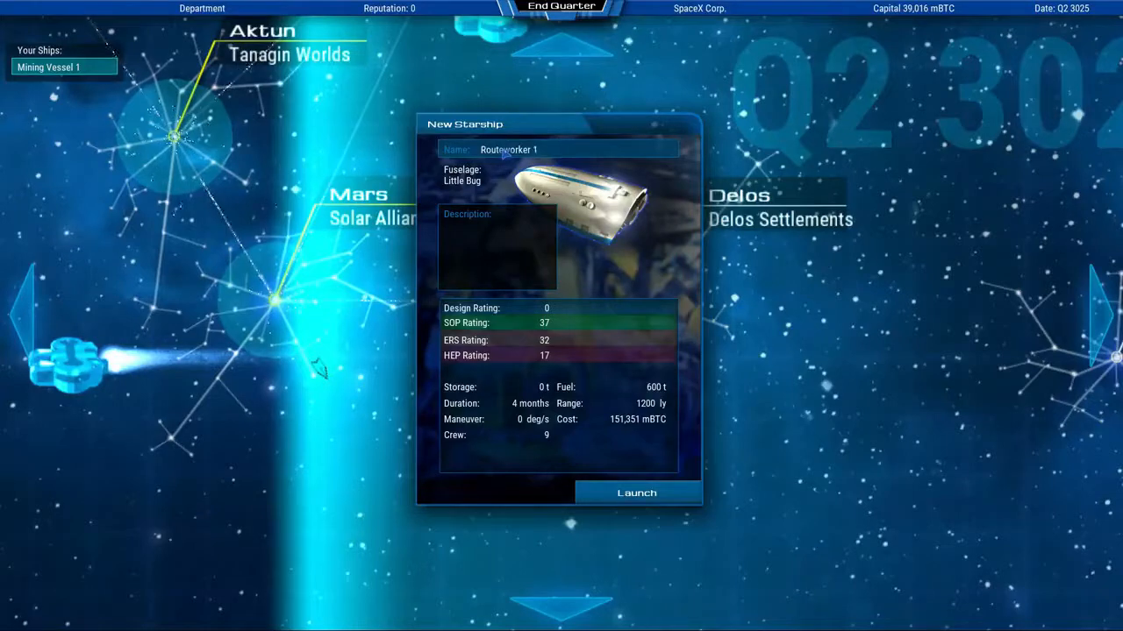
pyautogui.click(637, 492)
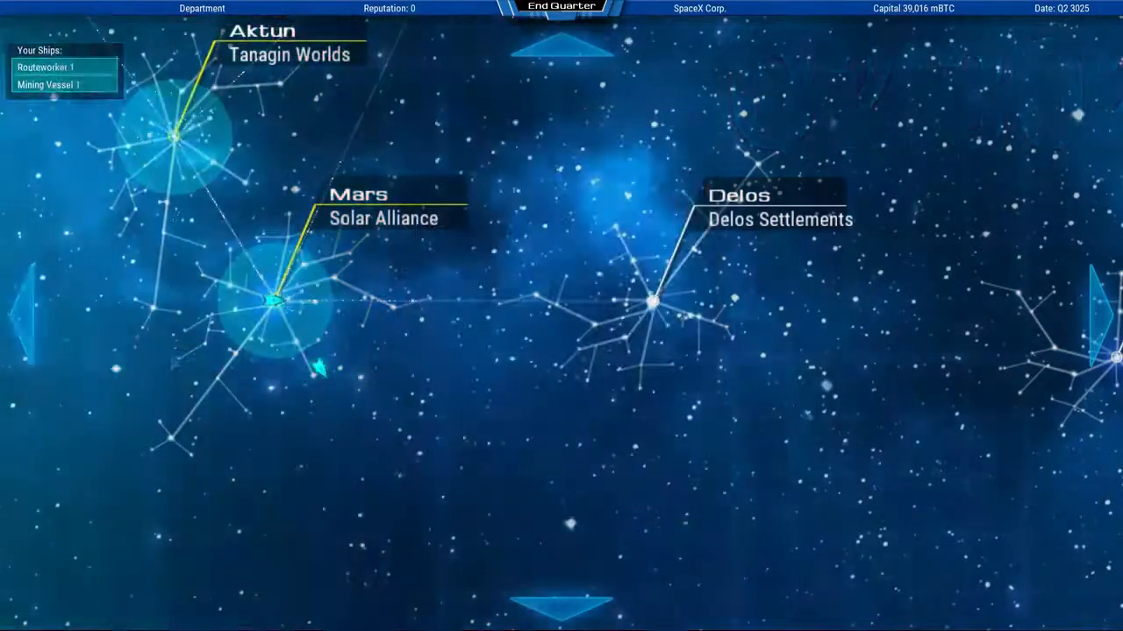
# Check Routeworker 1's details, then end the quarter to reach Q3 3025
pyautogui.click(276, 303)
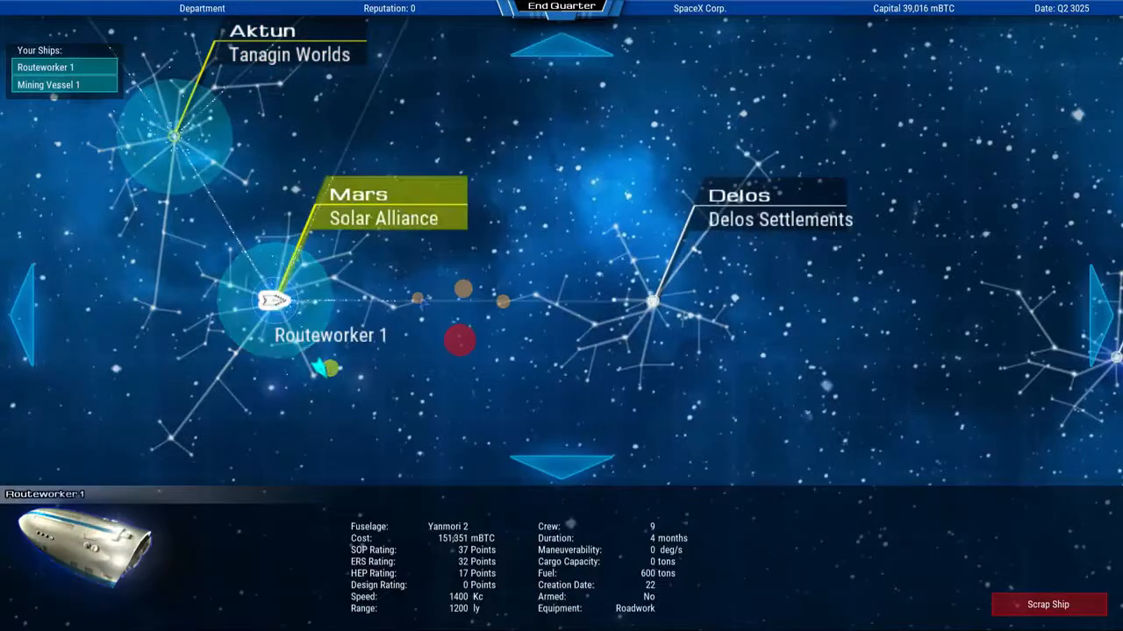
pyautogui.click(276, 300)
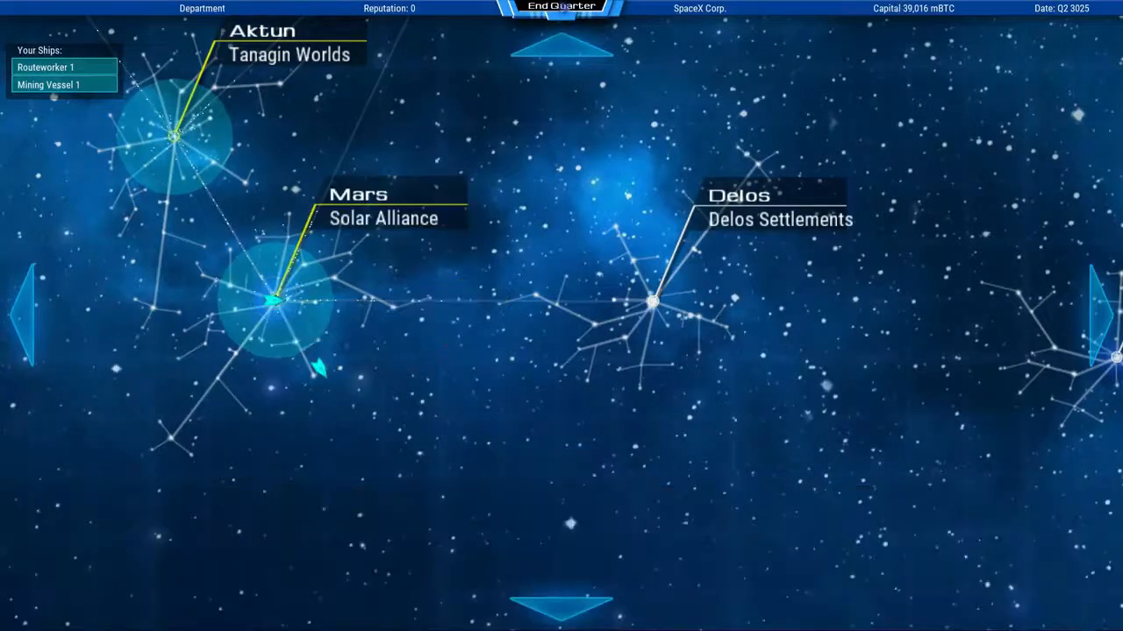
pyautogui.click(560, 8)
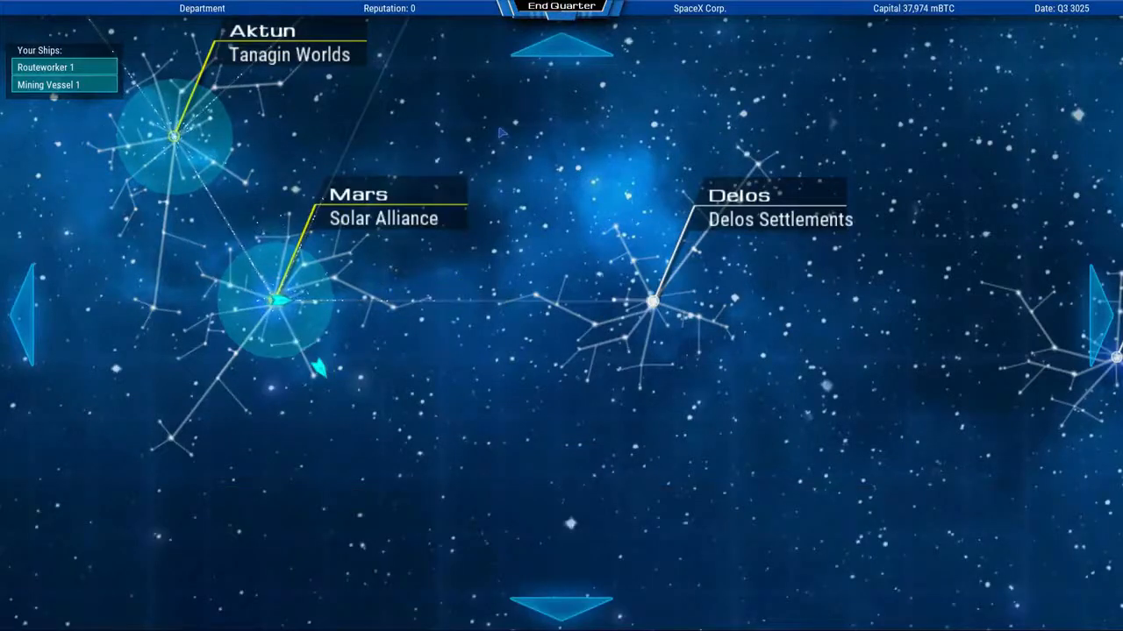
pyautogui.click(561, 8)
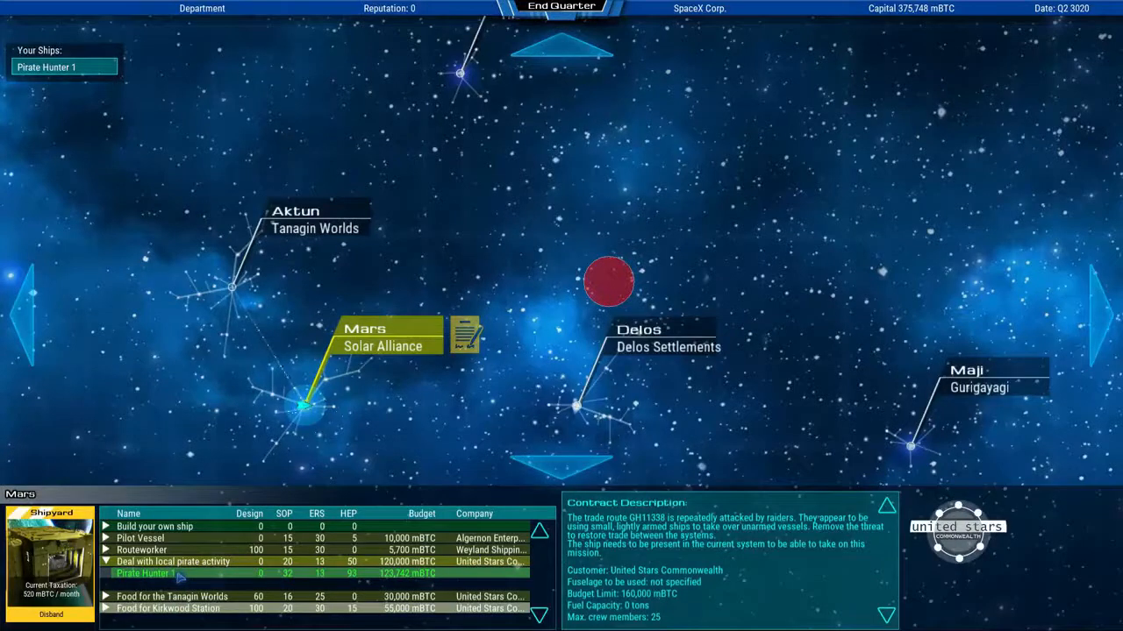
# Send Pirate Hunter 1 on the pirate contract, win the battle and take 120,000 mBTC
pyautogui.click(145, 573)
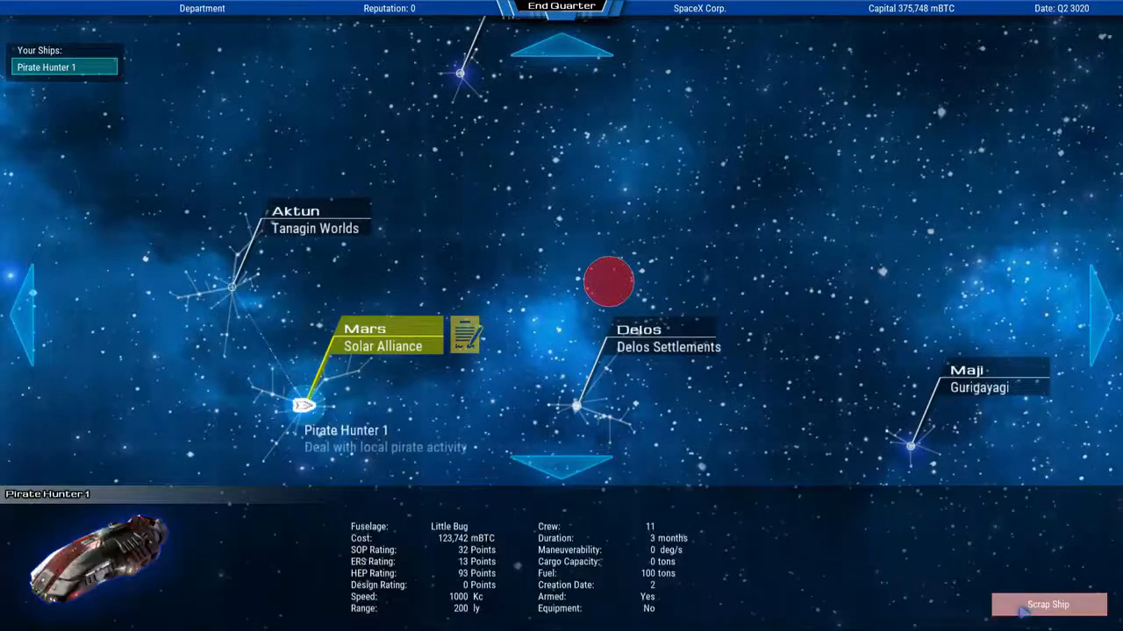
pyautogui.click(608, 282)
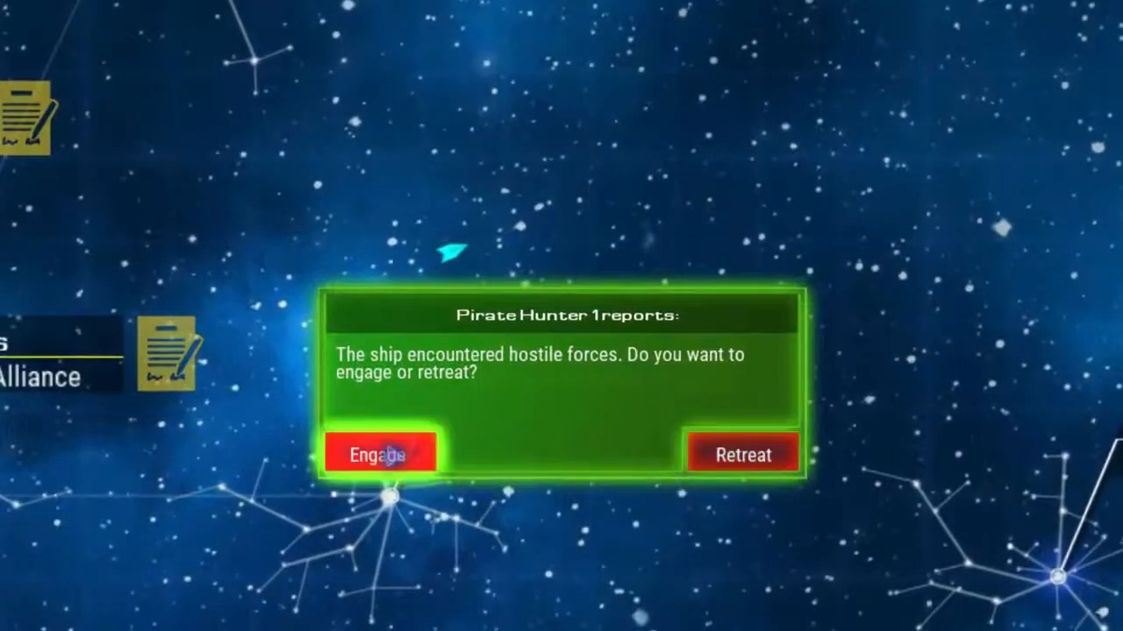
pyautogui.click(381, 454)
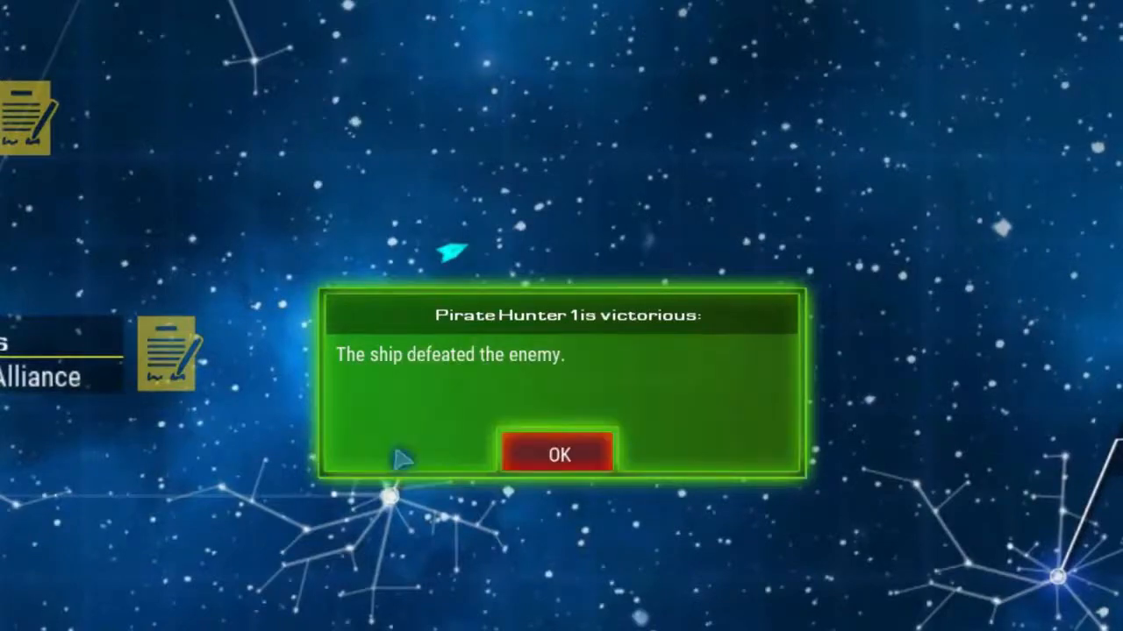
pyautogui.click(558, 455)
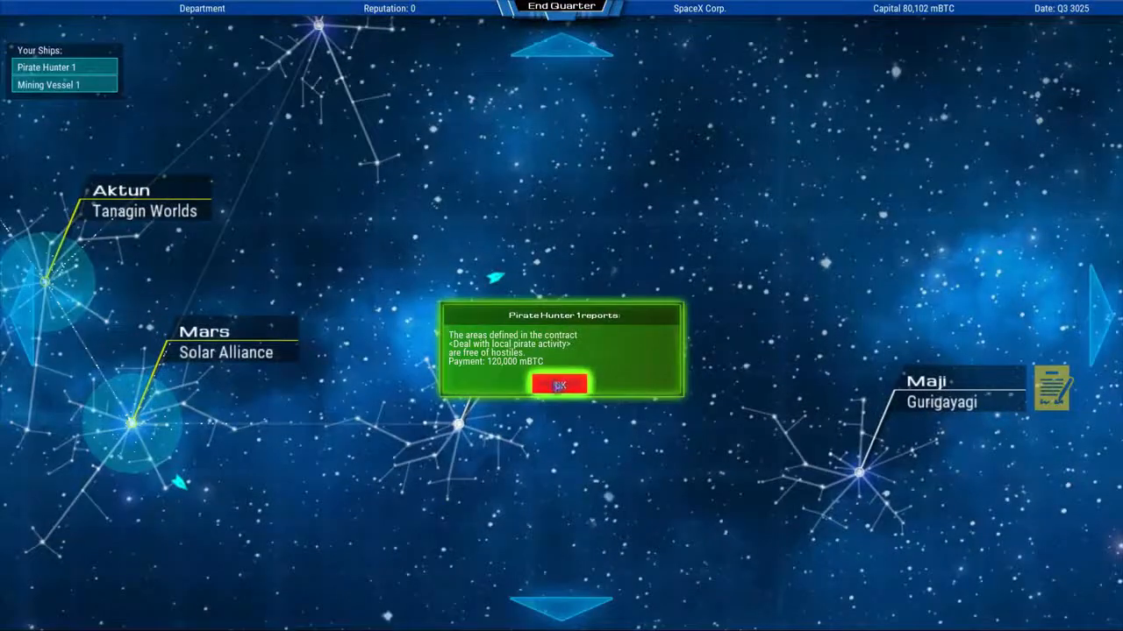
pyautogui.click(560, 386)
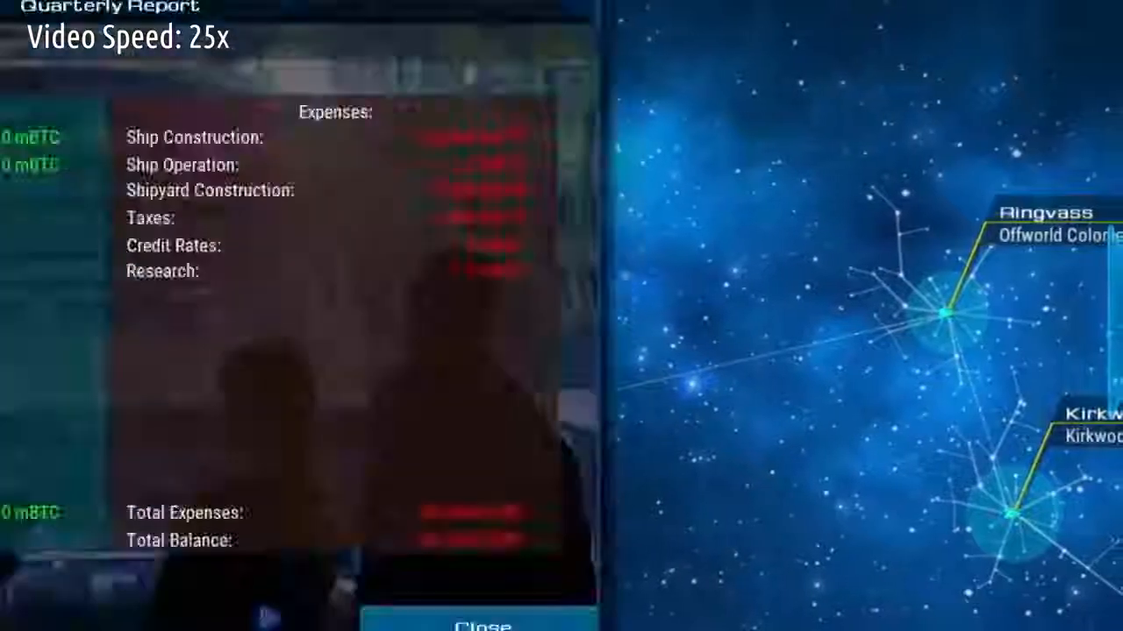
# Close the Quarterly Report to return to the galaxy map near Kirkwood Station
pyautogui.click(482, 625)
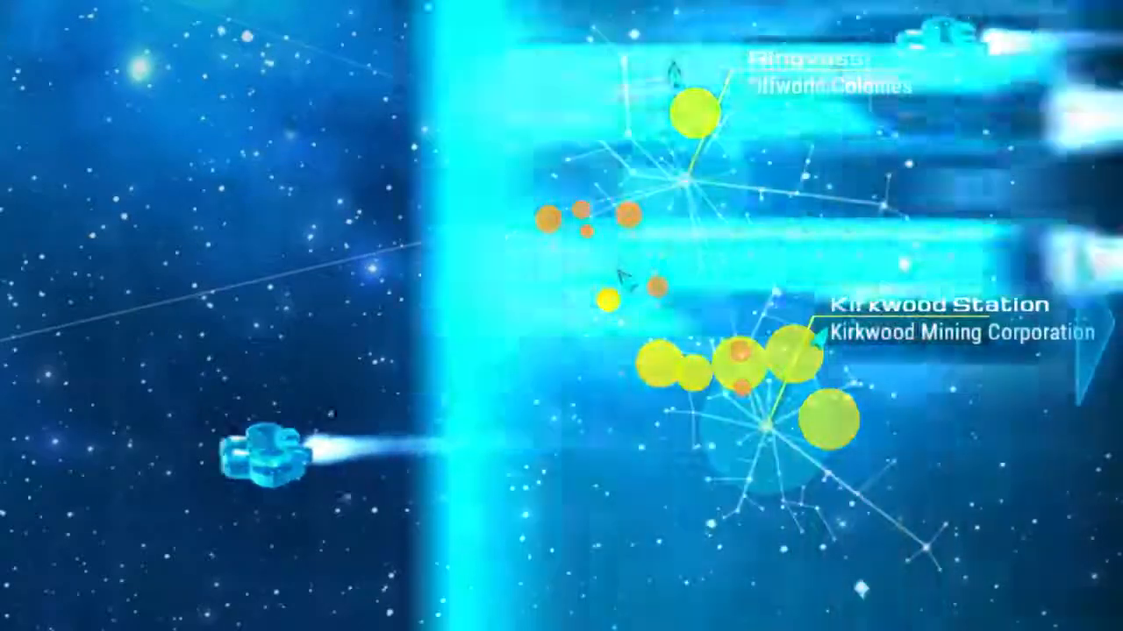